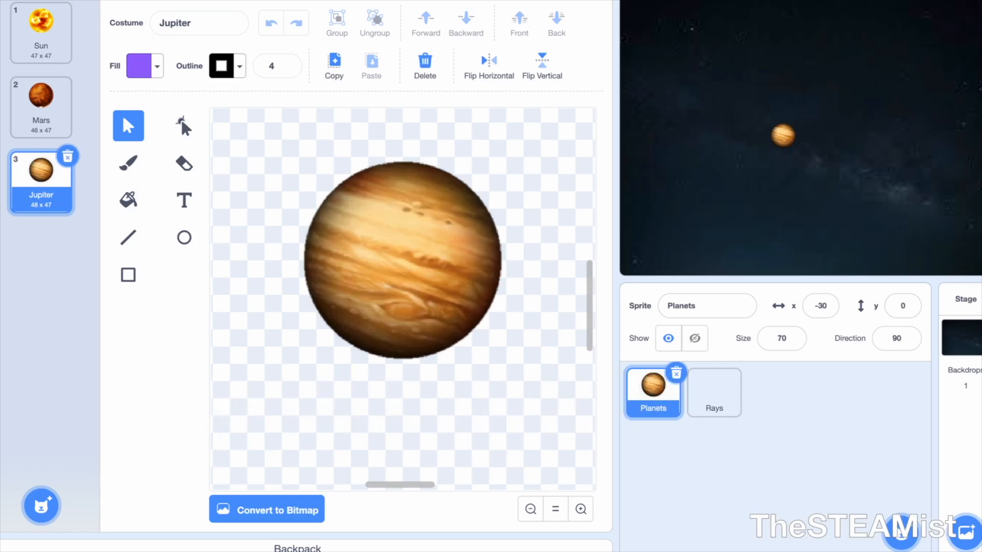
# Step: Browse the Planets and Rays costumes, then return to the Planets sprite's empty code area
pyautogui.click(34, 20)
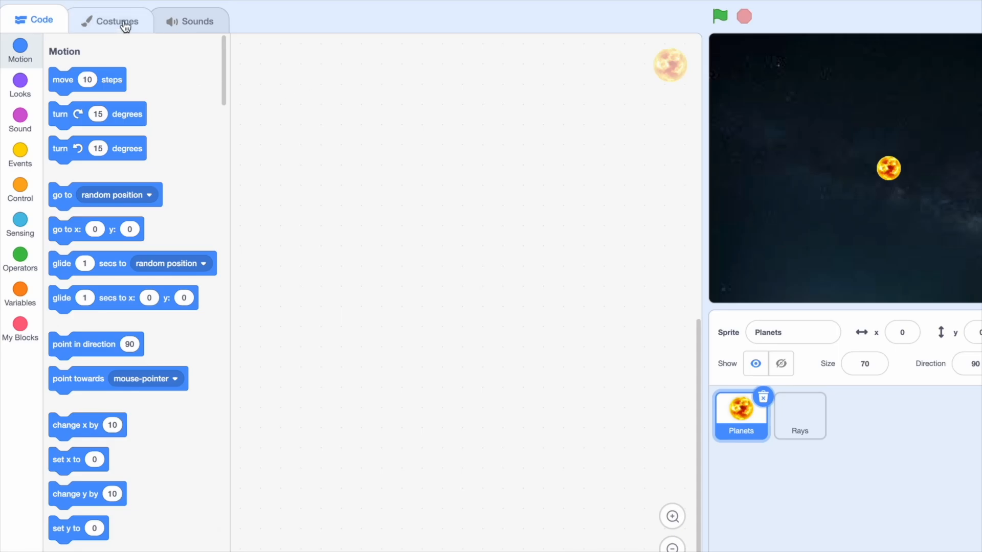
pyautogui.click(109, 21)
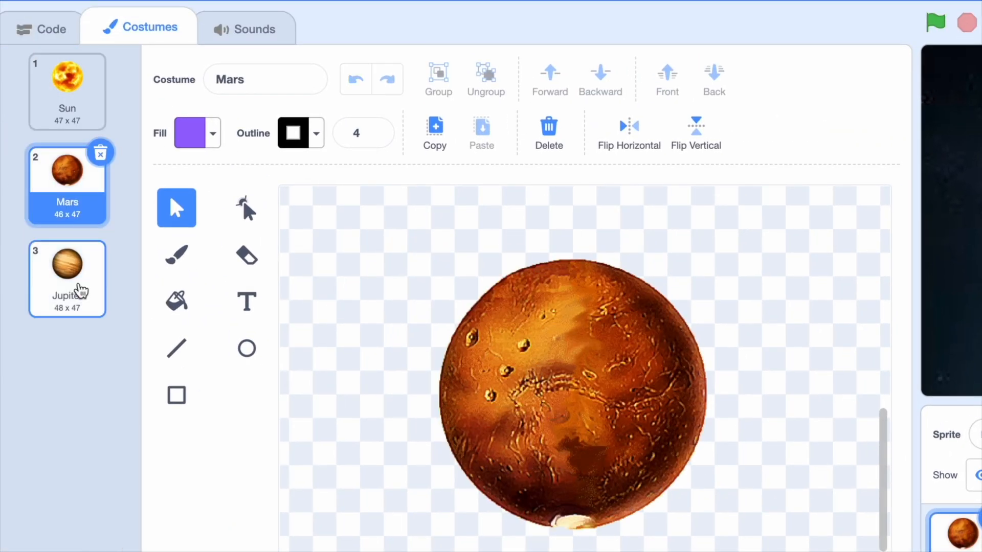
pyautogui.click(834, 426)
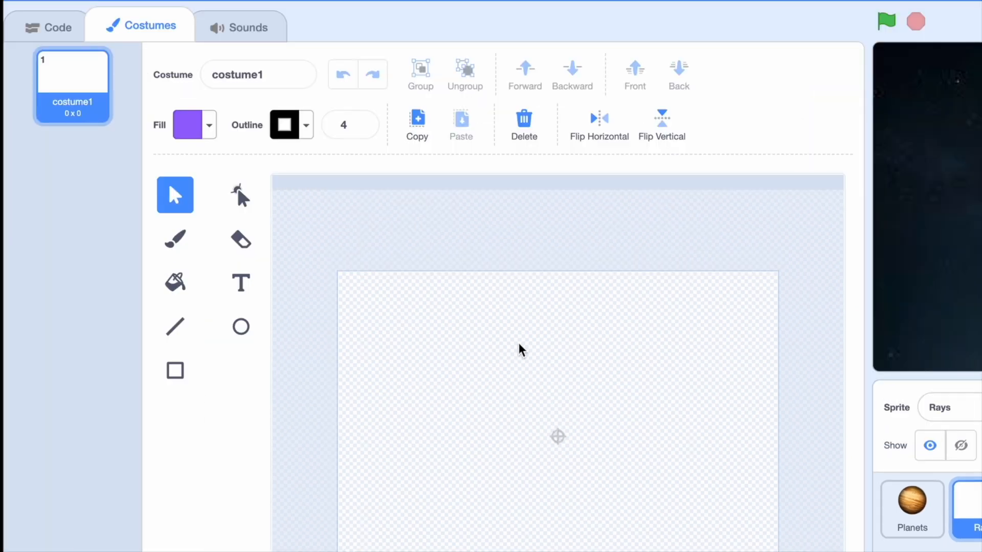
pyautogui.moveTo(575, 313)
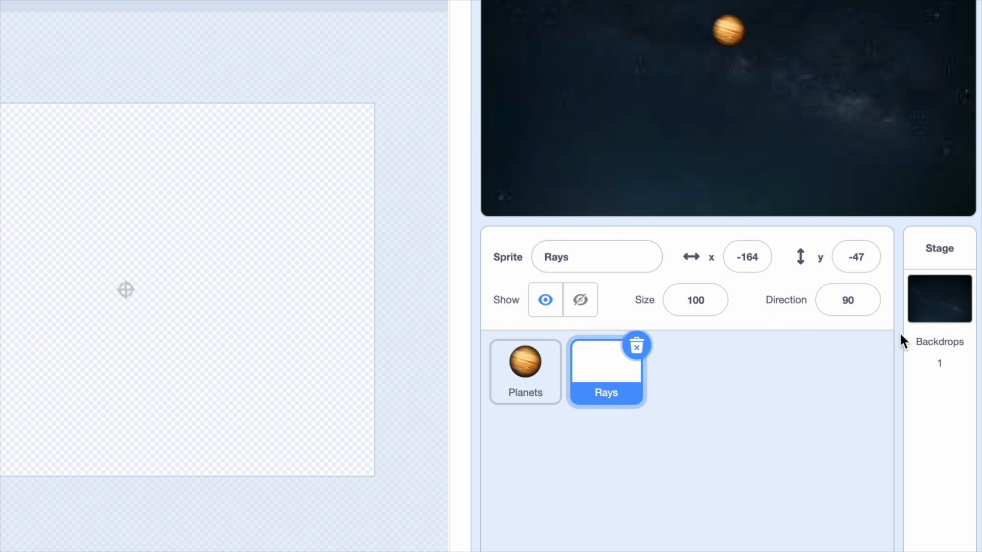
pyautogui.click(939, 298)
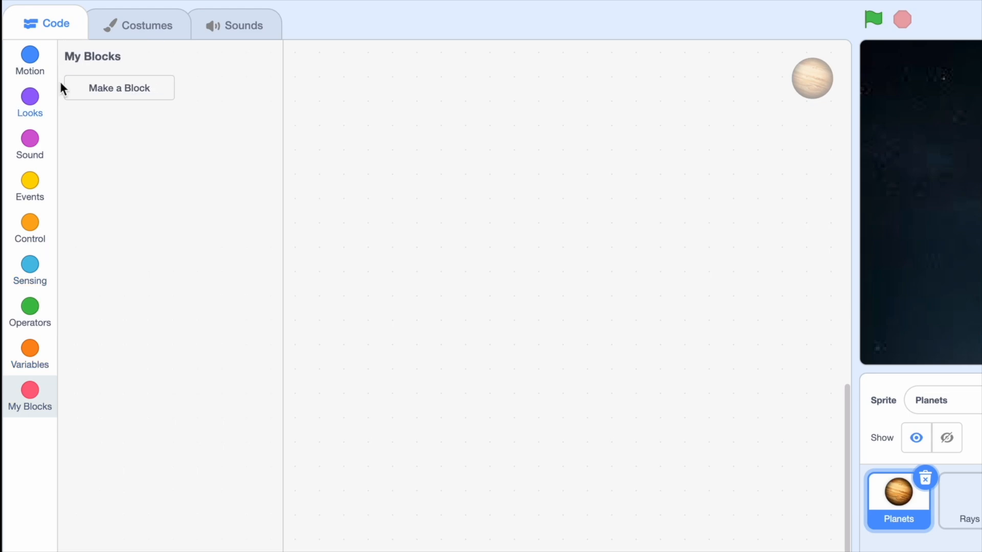
# Step: Define run-without-refresh createPlanet(name, distance, size, steps) and attach 'create clone of myself'
pyautogui.click(118, 87)
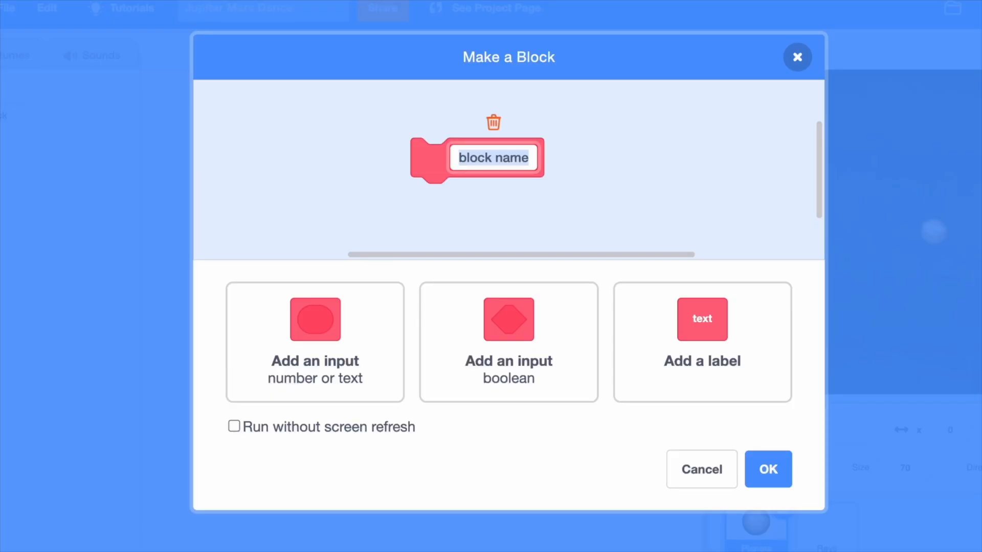
pyautogui.write('createPlanet')
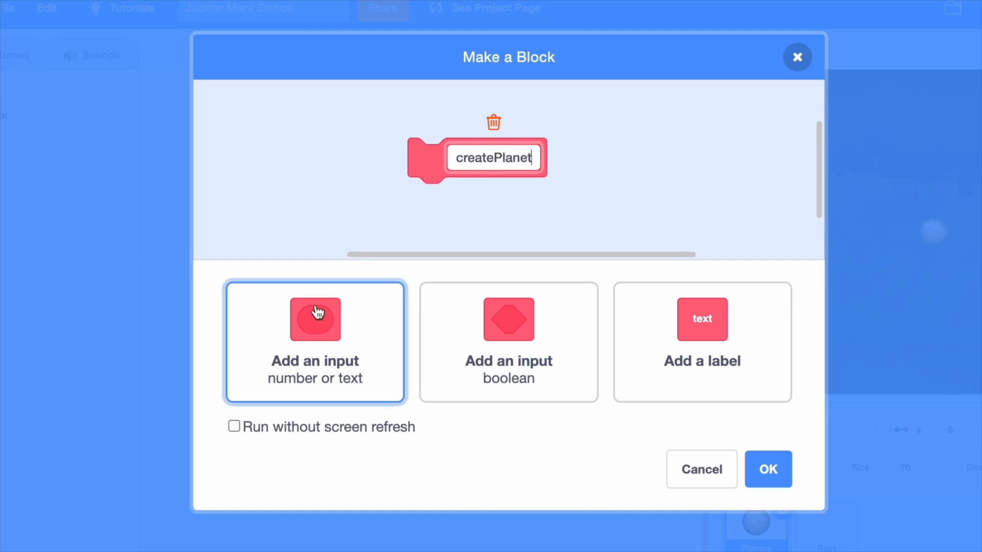
pyautogui.click(315, 319)
pyautogui.write('step')
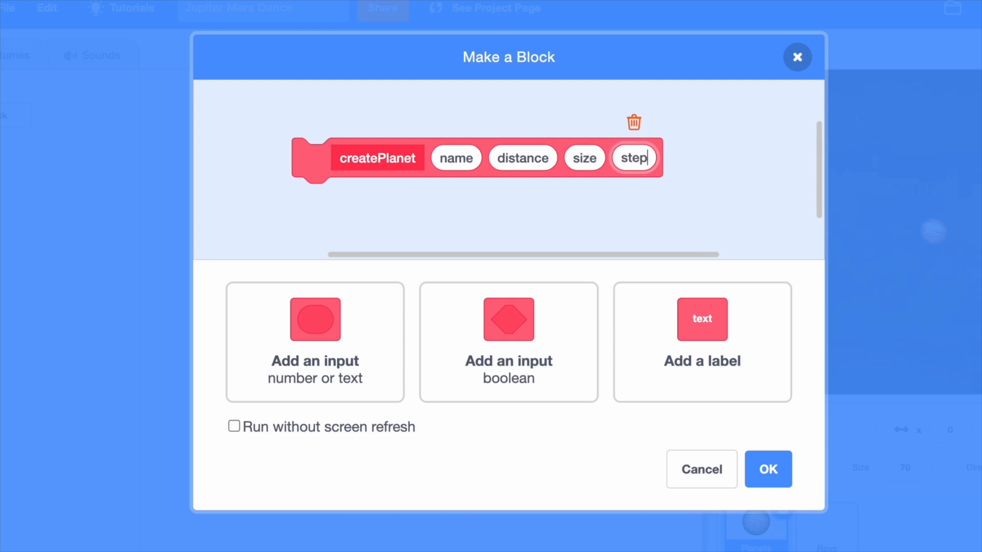
pyautogui.click(234, 426)
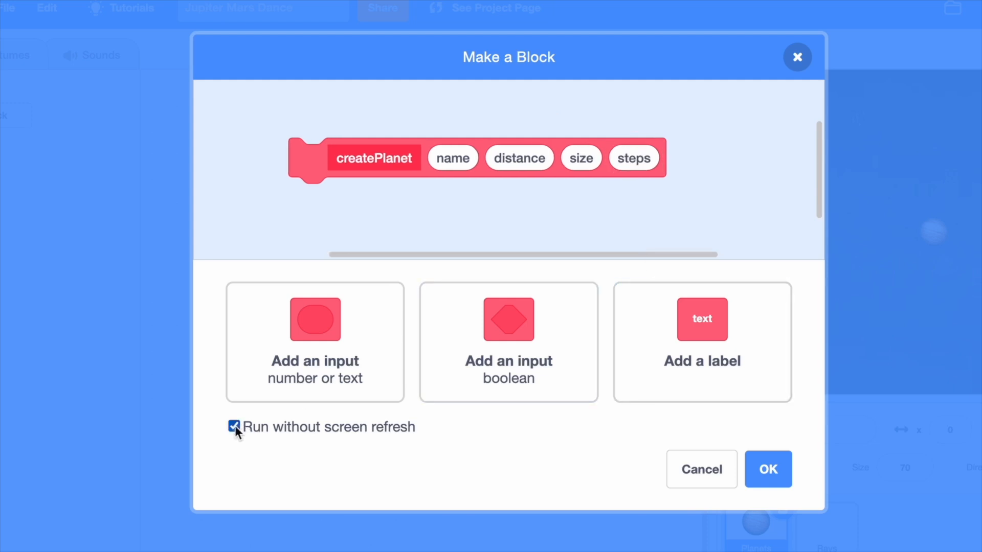
pyautogui.click(767, 469)
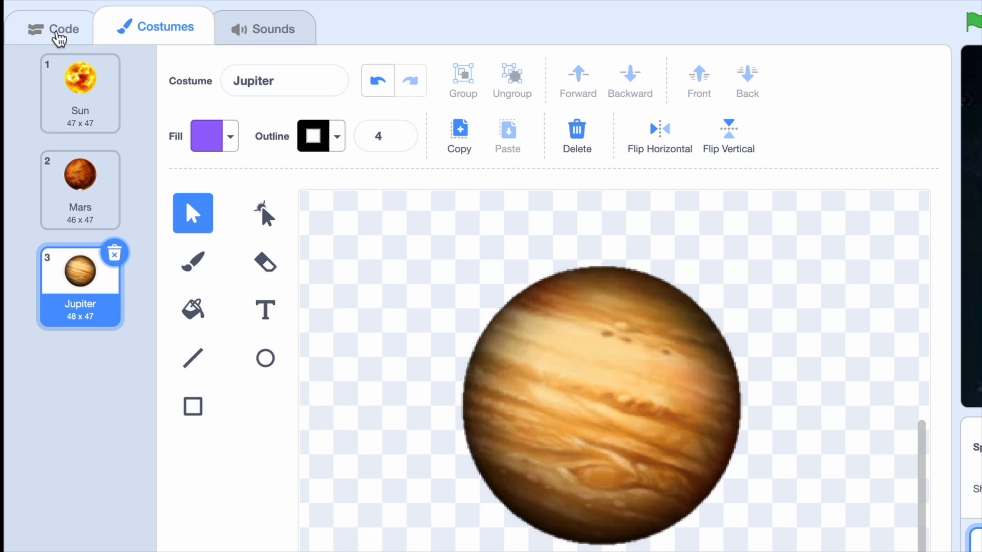
pyautogui.click(56, 28)
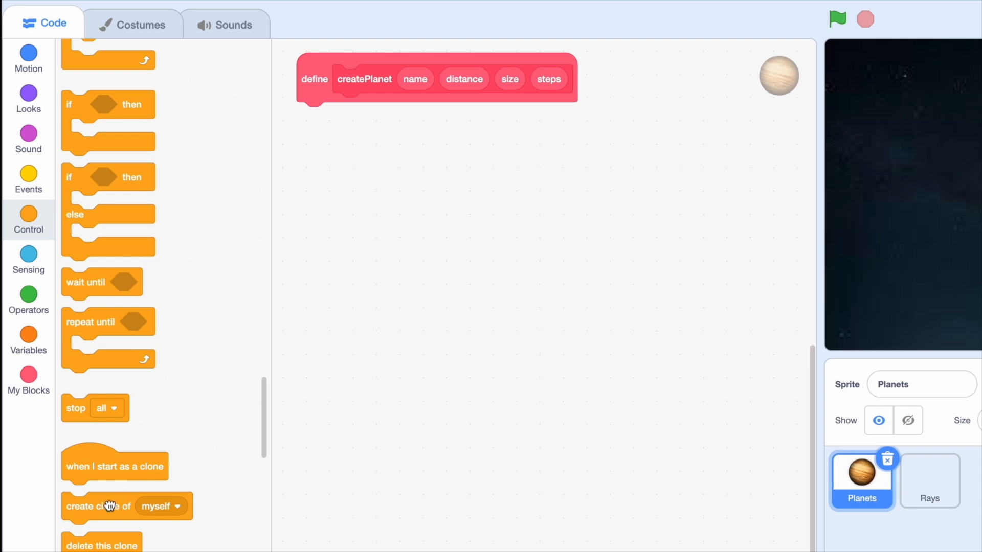
pyautogui.click(28, 341)
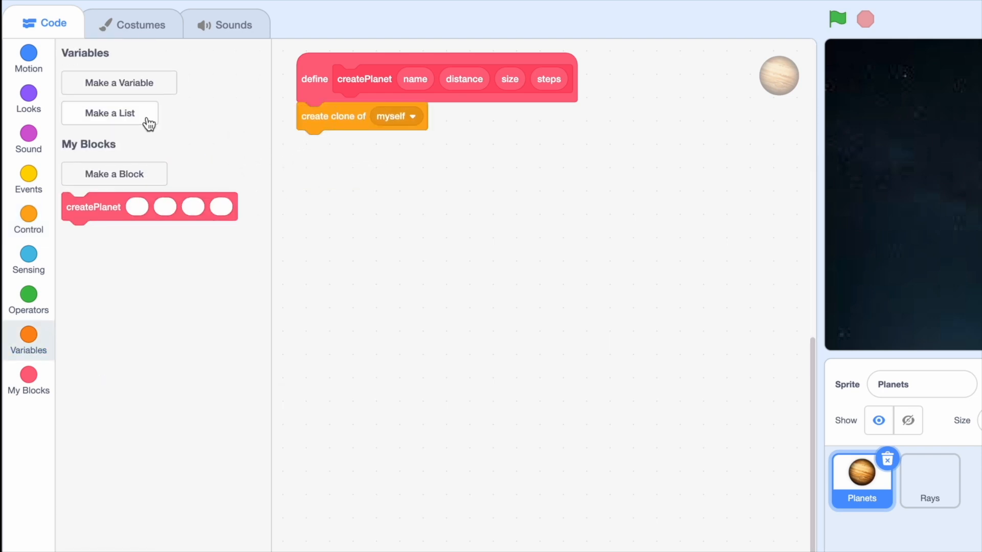
# Step: Create sprite-only variables planetCloneID and planetAngle
pyautogui.click(118, 82)
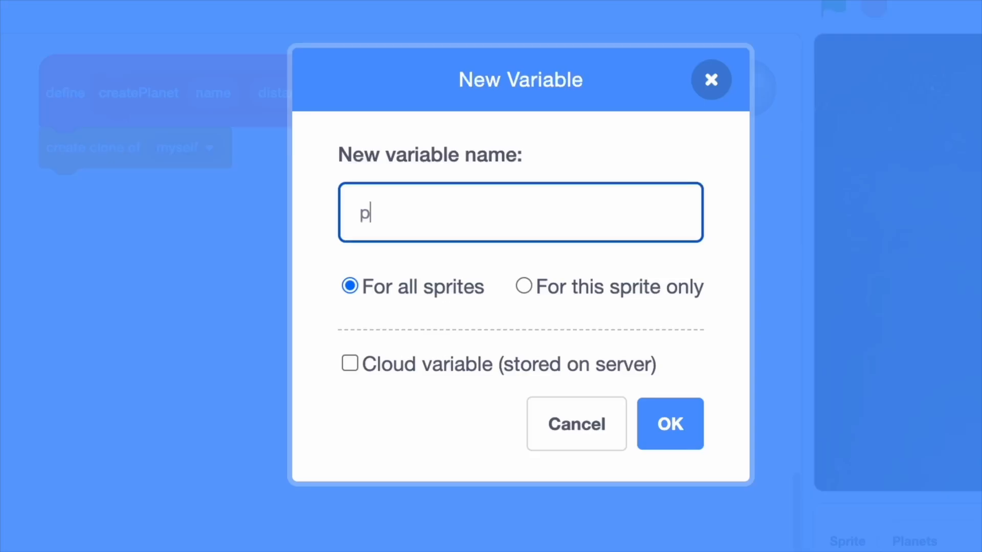
pyautogui.write('lanetClo')
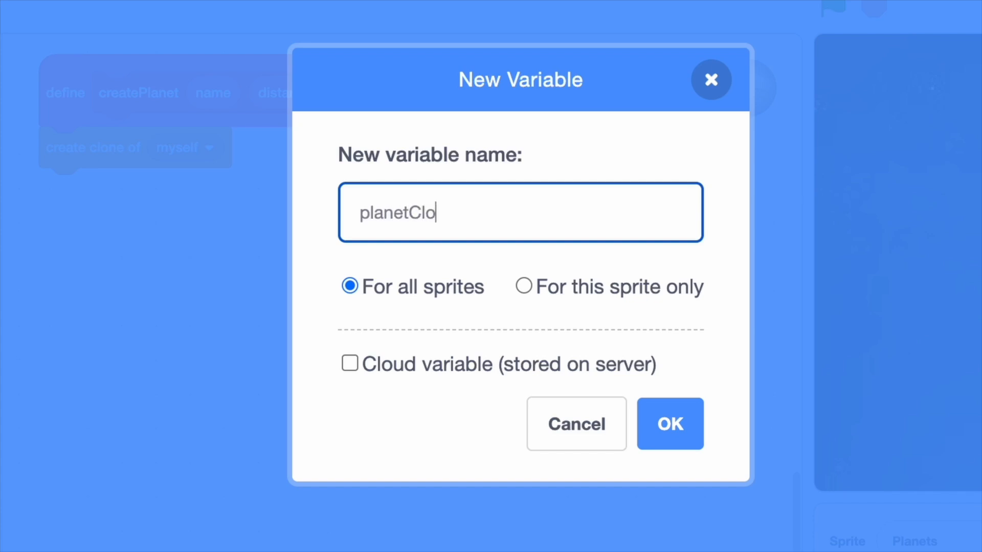
pyautogui.write('neID')
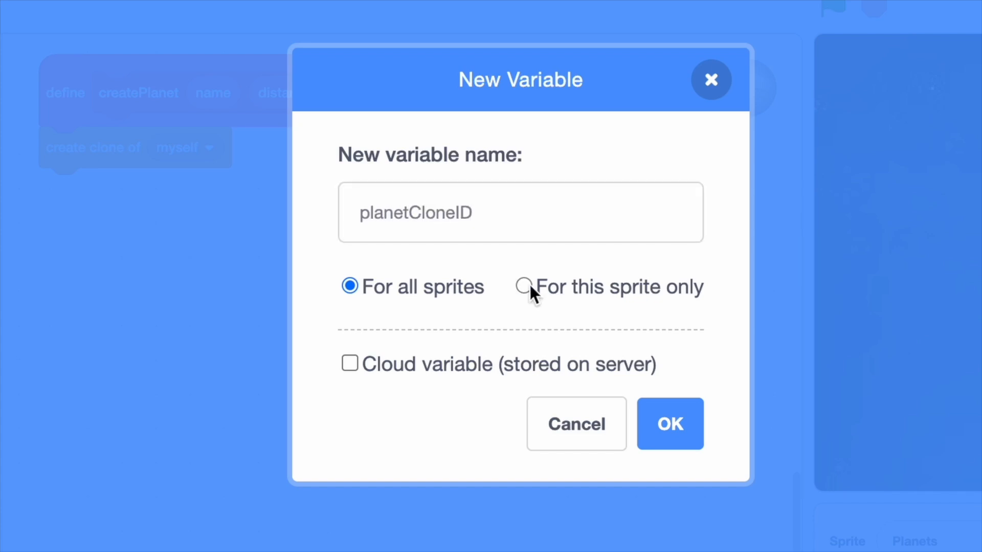
pyautogui.click(669, 424)
pyautogui.write('pl')
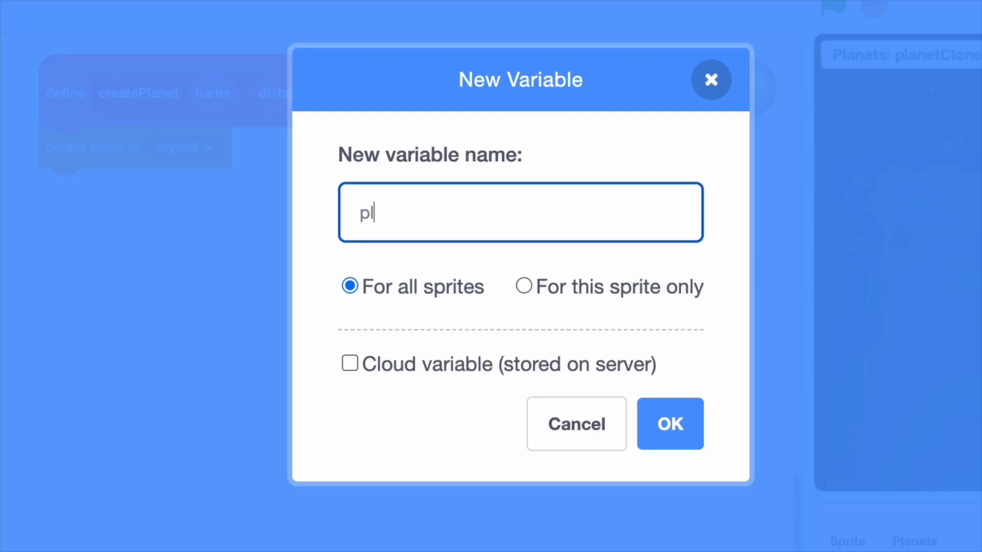
pyautogui.write('anetAn')
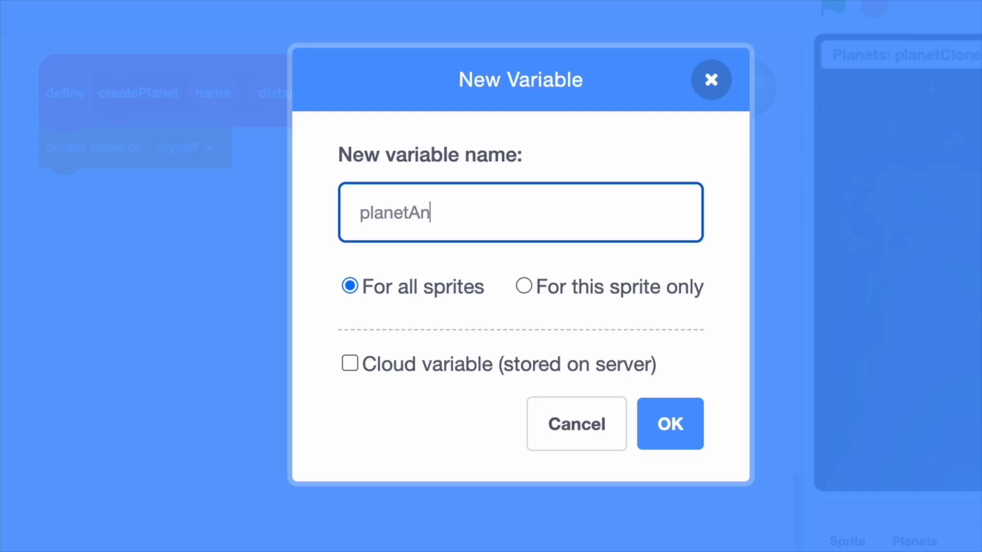
pyautogui.click(668, 423)
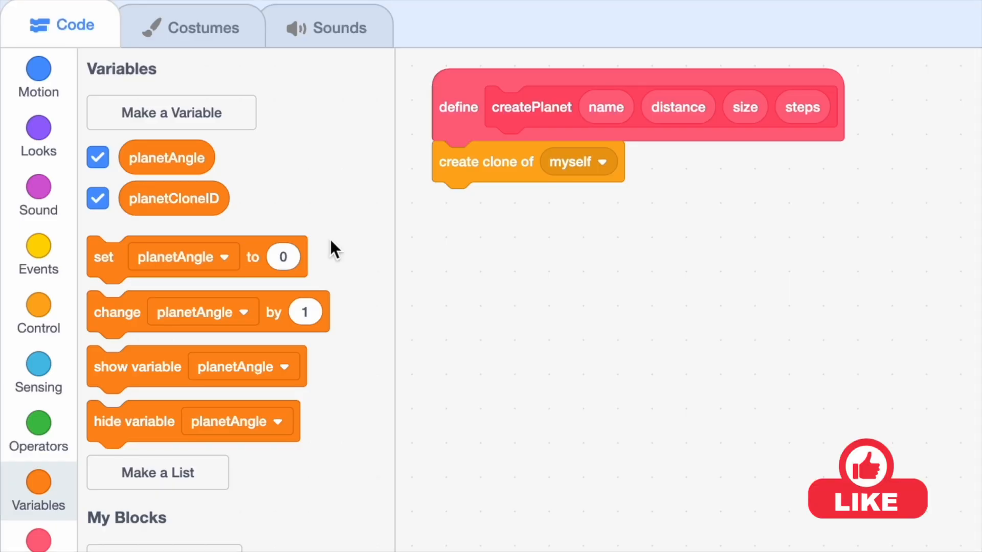
# Step: Create sprite-only variables planetSteps and planetDistance
pyautogui.click(170, 113)
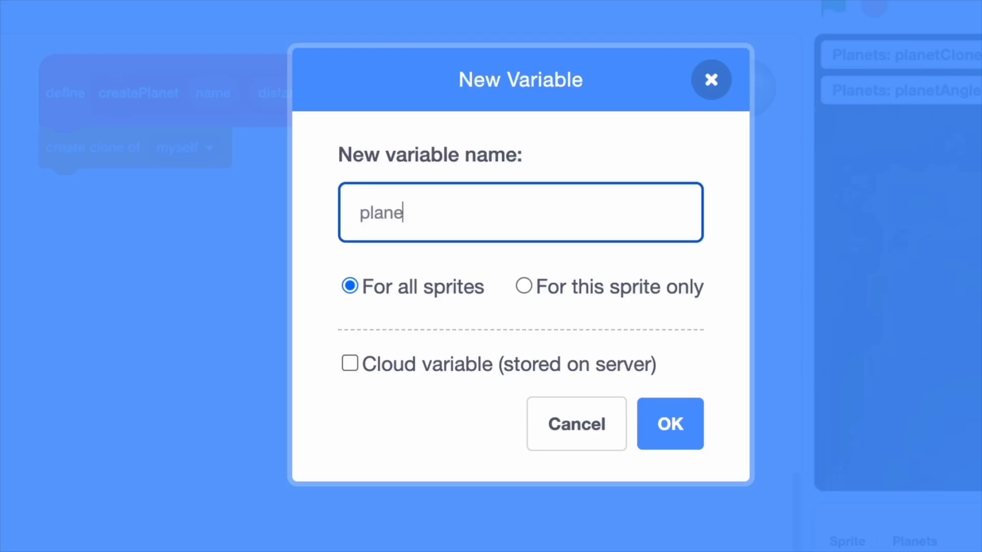
pyautogui.write('tSteps')
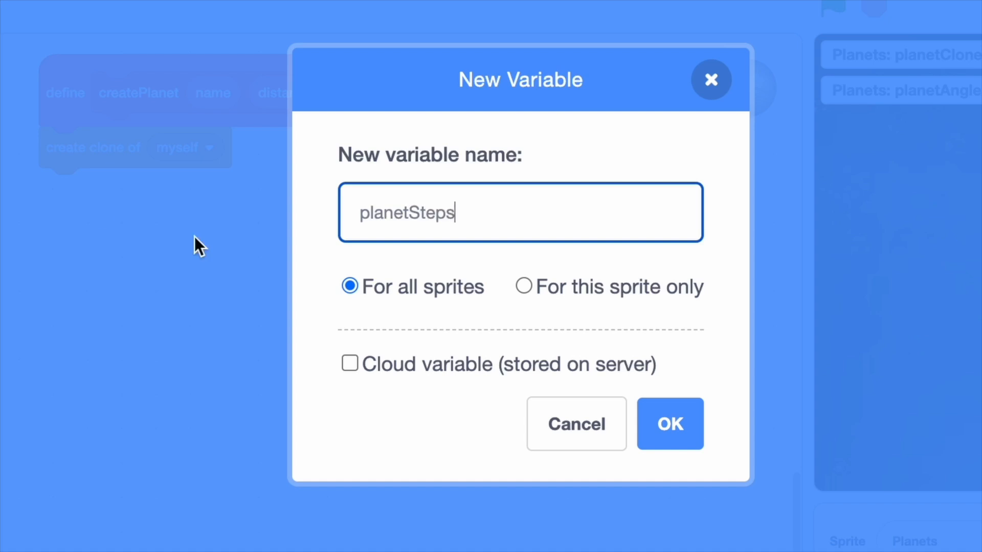
pyautogui.click(669, 423)
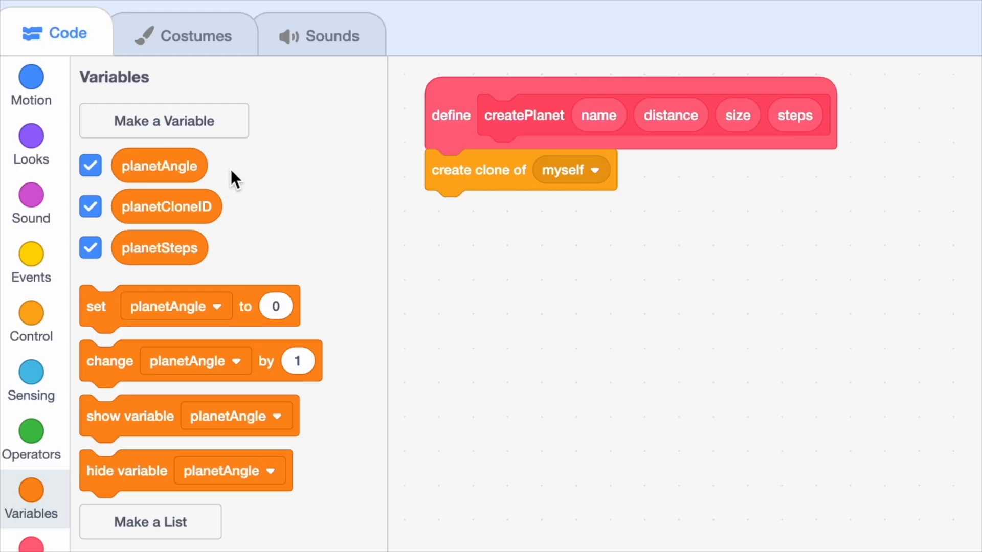
pyautogui.click(164, 120)
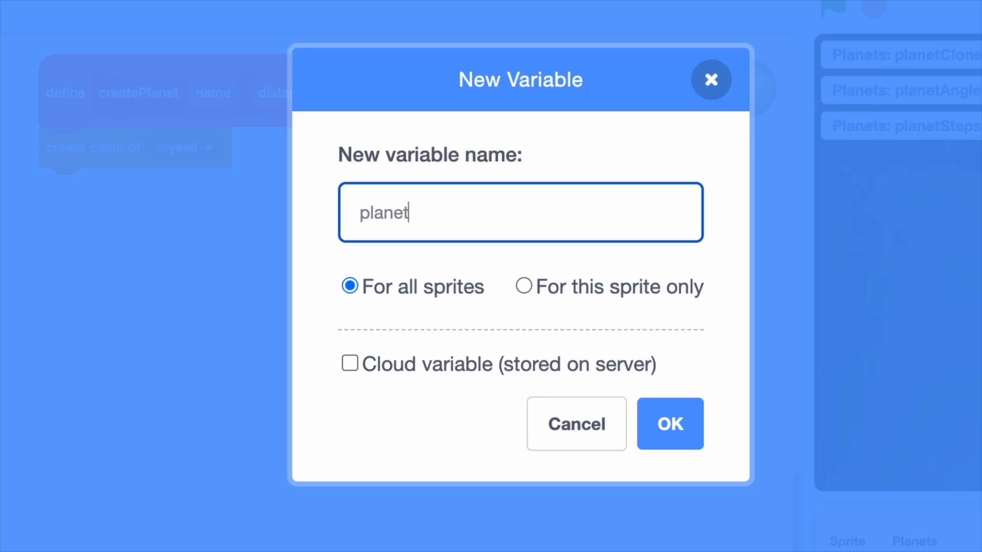
pyautogui.write('Distan')
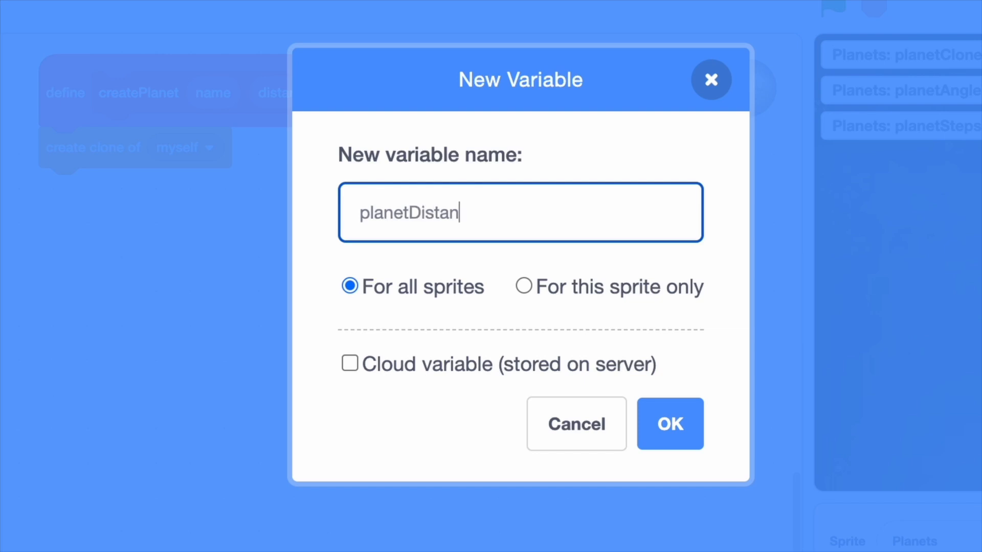
pyautogui.click(523, 287)
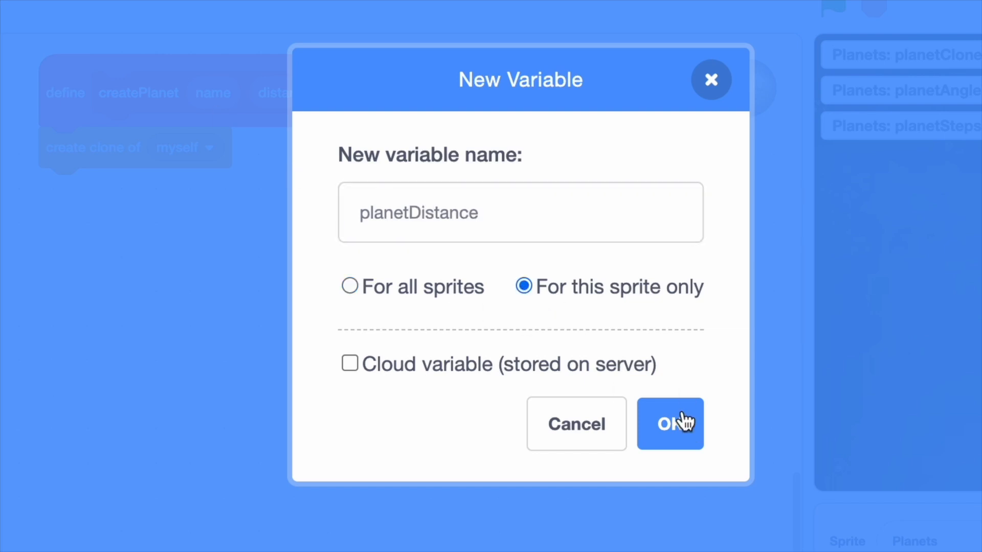
pyautogui.click(669, 423)
pyautogui.write('lo')
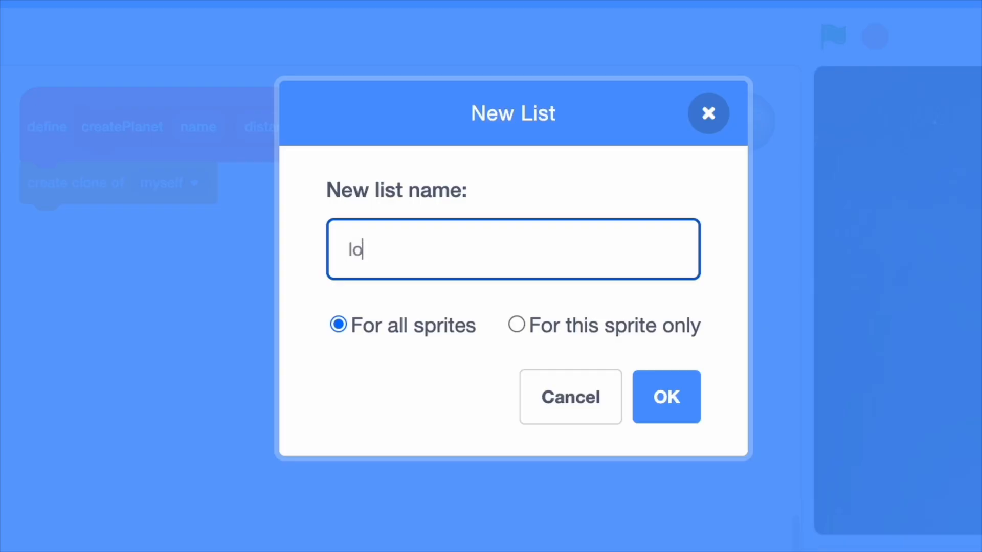
# Step: Make a list named 'locations' for all sprites
pyautogui.write('cations')
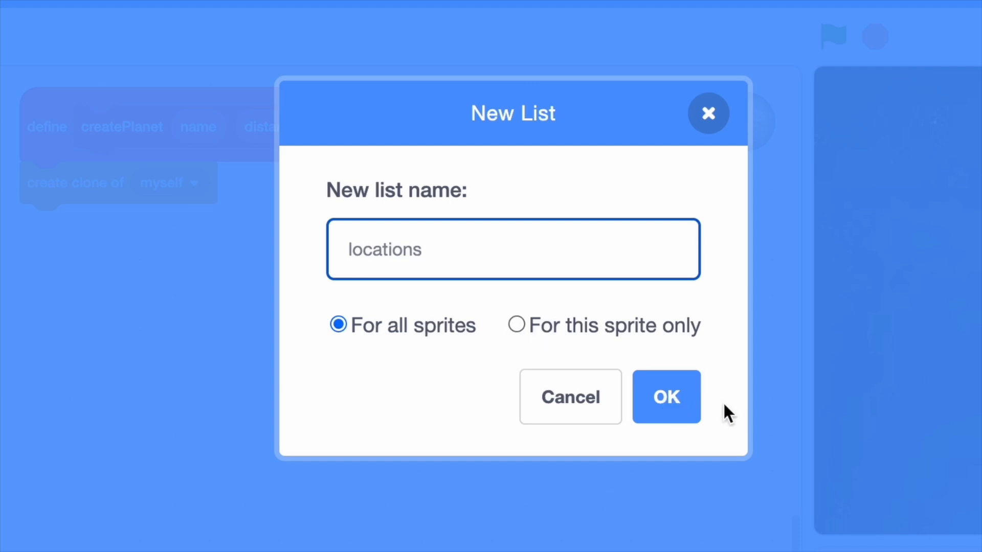
pyautogui.click(666, 397)
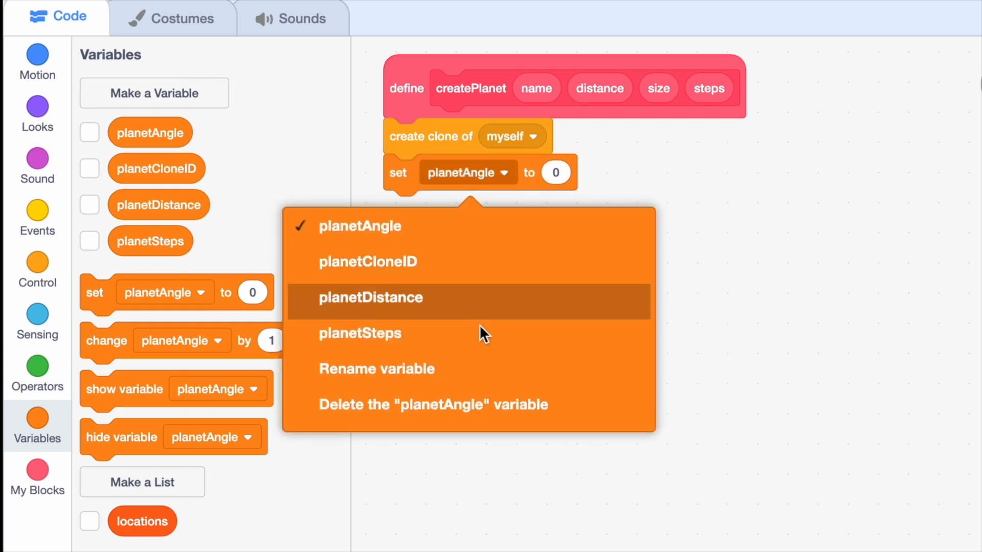
# Step: Point the set block at planetCloneID, set to the length of locations
pyautogui.click(368, 262)
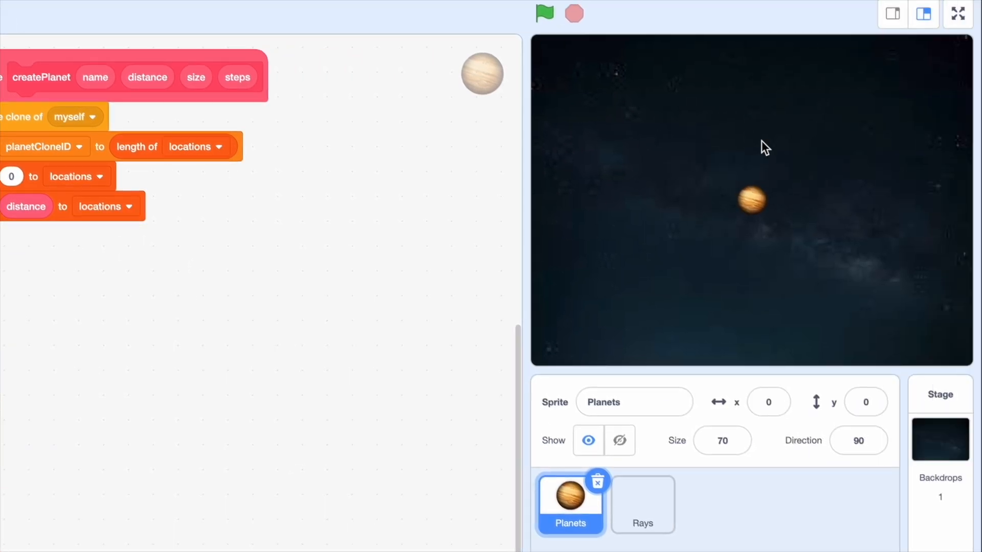
pyautogui.moveTo(755, 156)
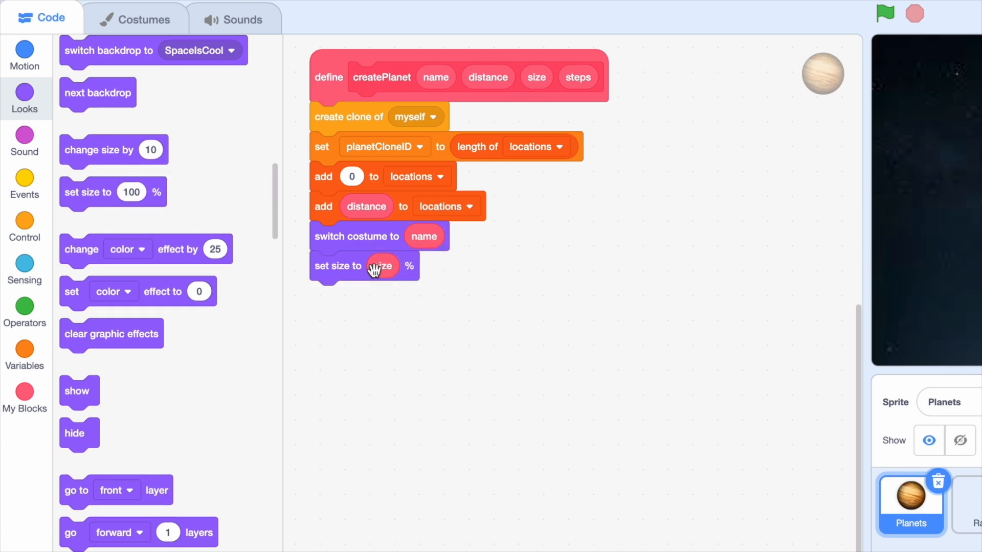
# Step: Add set blocks for planetAngle 0, planetSteps steps and planetDistance distance
pyautogui.click(24, 355)
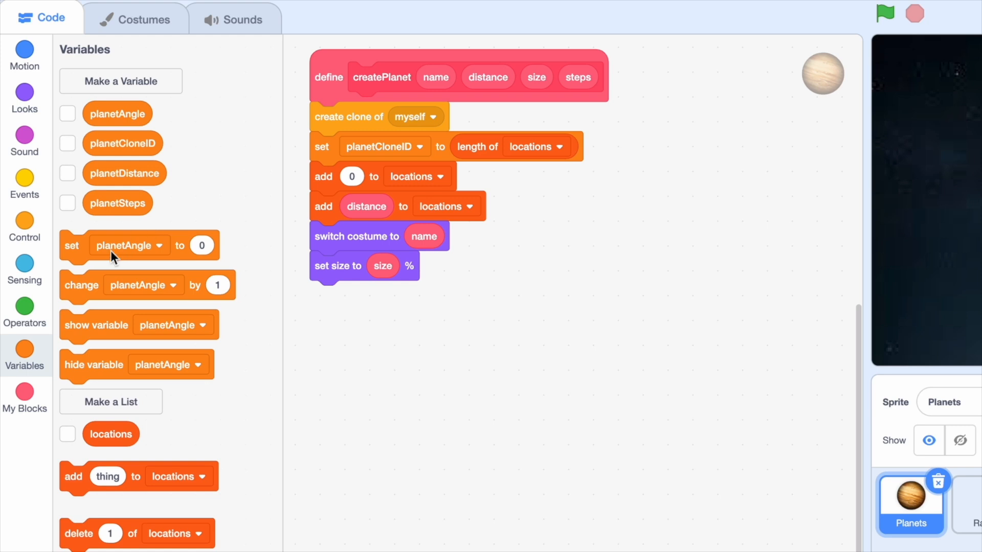
pyautogui.click(379, 295)
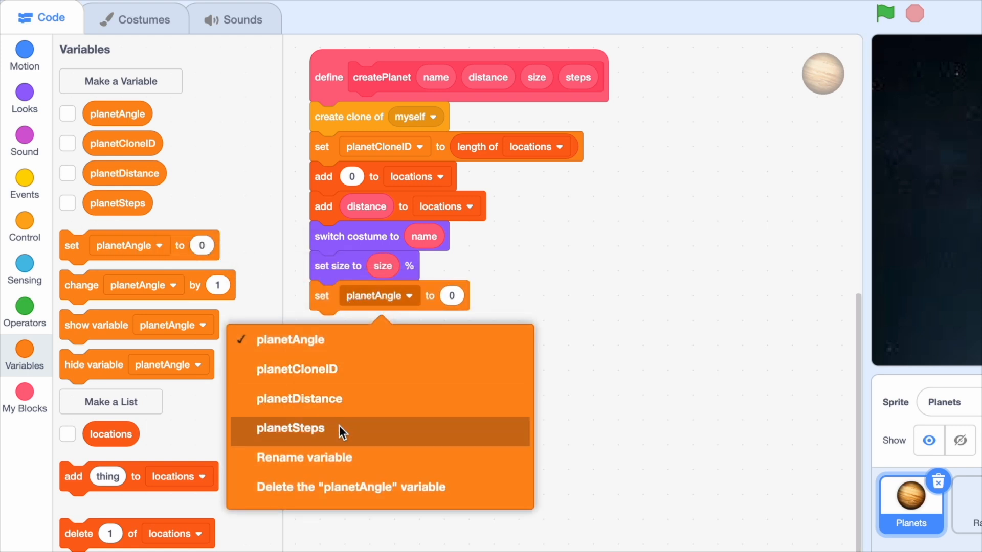
pyautogui.click(290, 428)
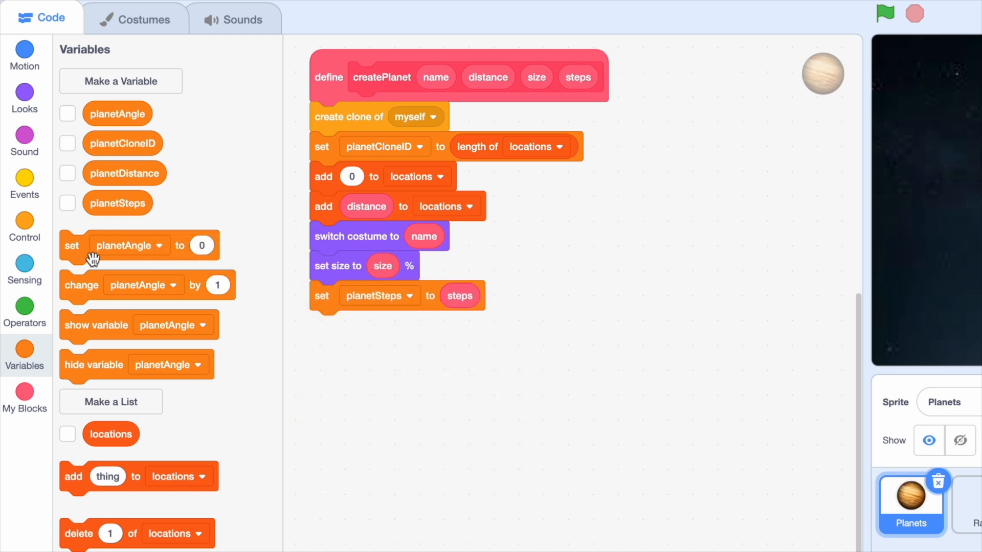
pyautogui.click(378, 326)
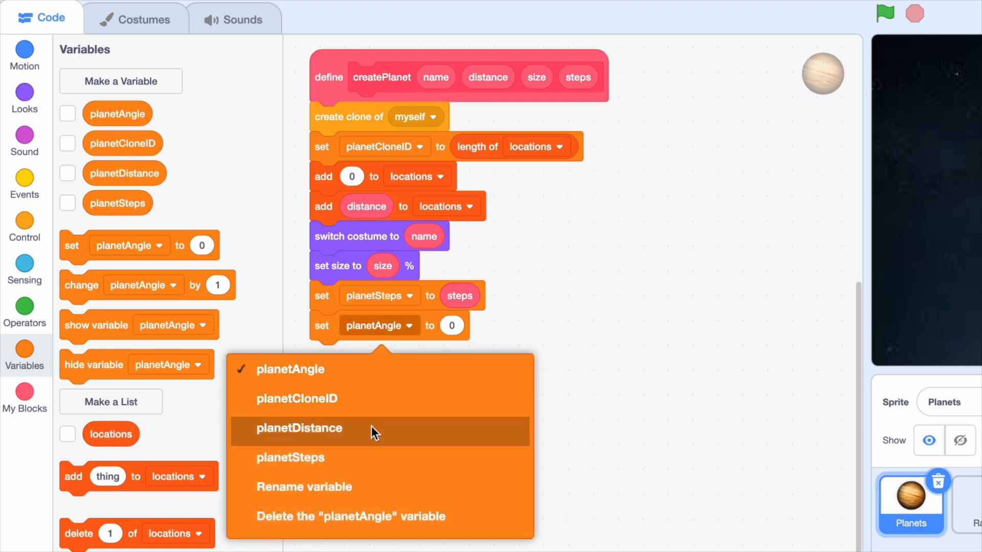
pyautogui.click(298, 428)
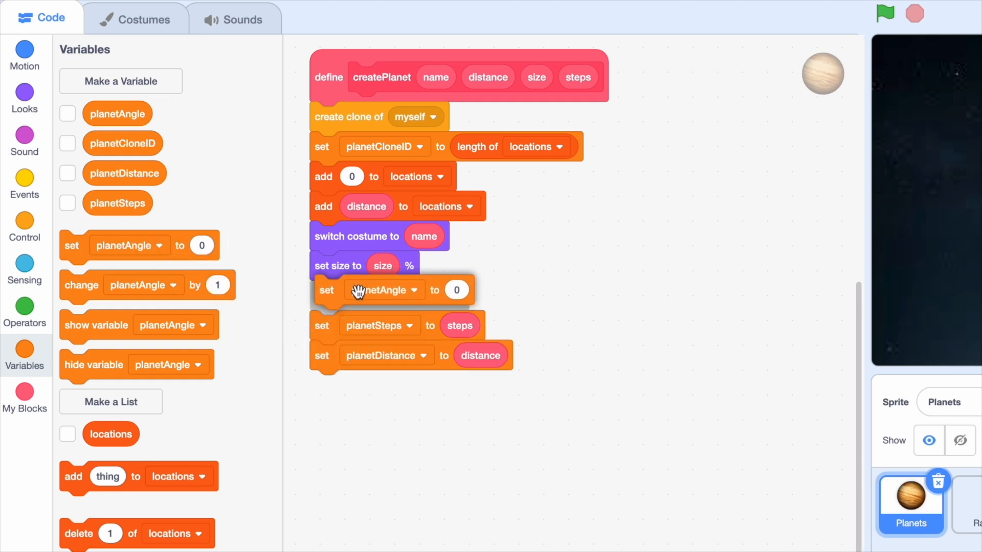
# Step: Add 'go to x: 0 y: distance' and 'show' to createPlanet
pyautogui.click(25, 55)
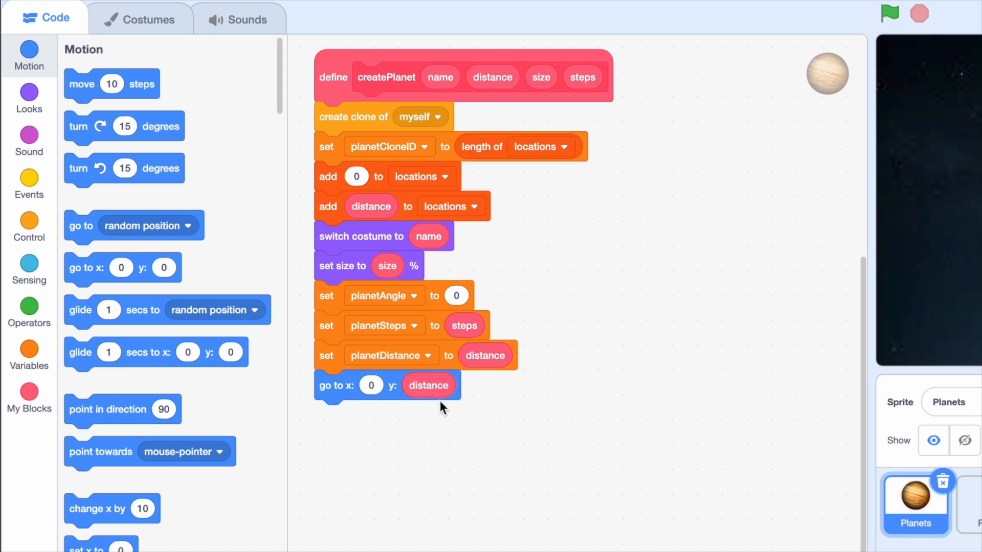
pyautogui.moveTo(28, 100)
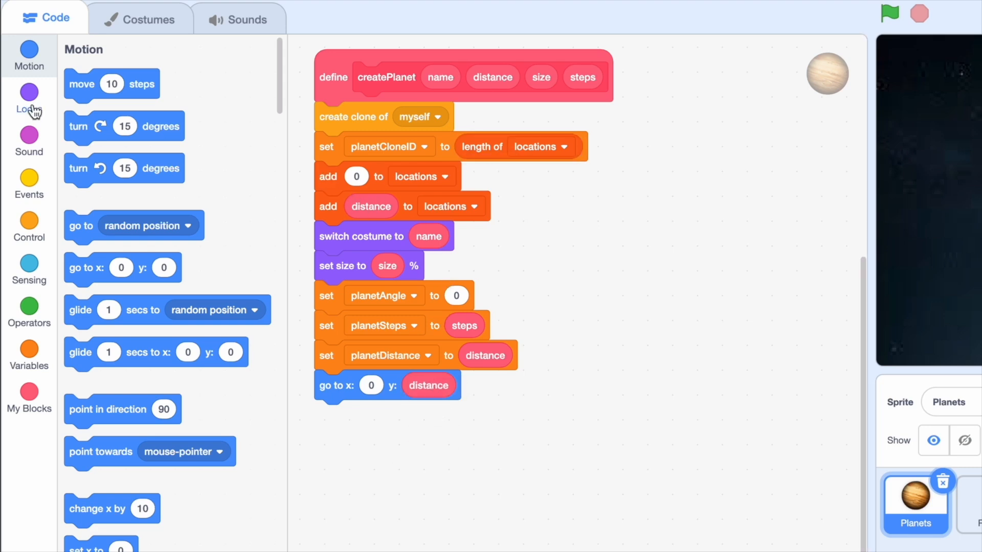
pyautogui.click(29, 100)
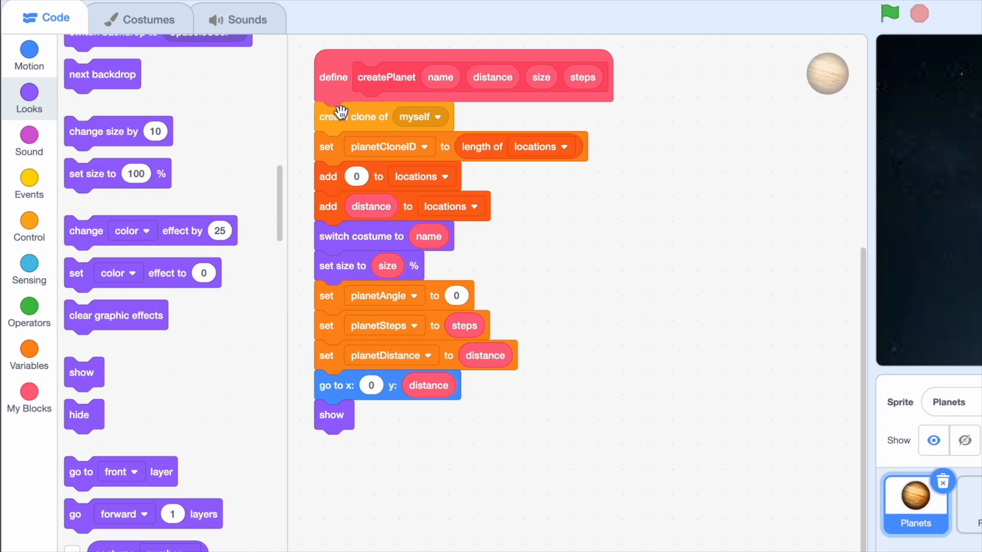
pyautogui.scroll(3)
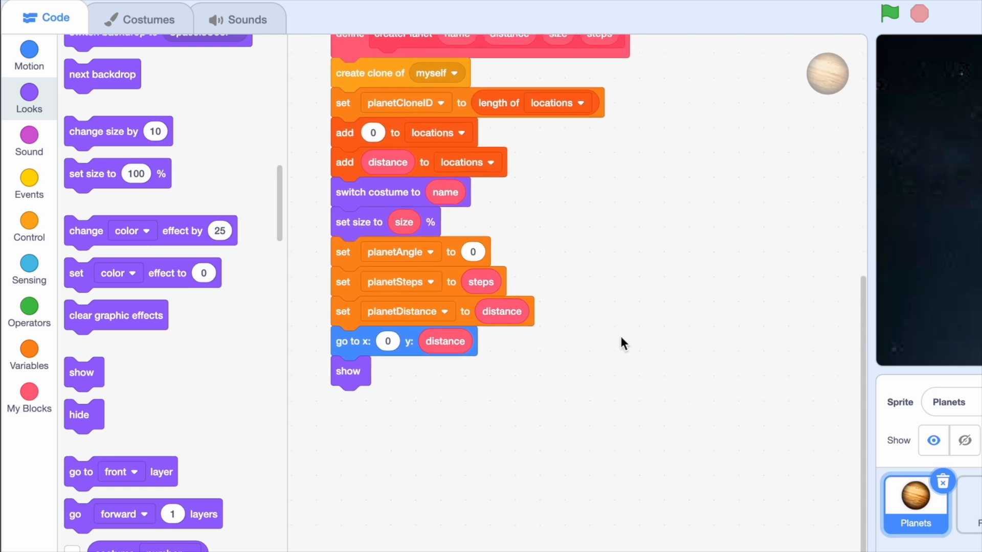
# Step: Build a green-flag script: set planetDistance to -1, hide, delete all of locations
pyautogui.click(28, 183)
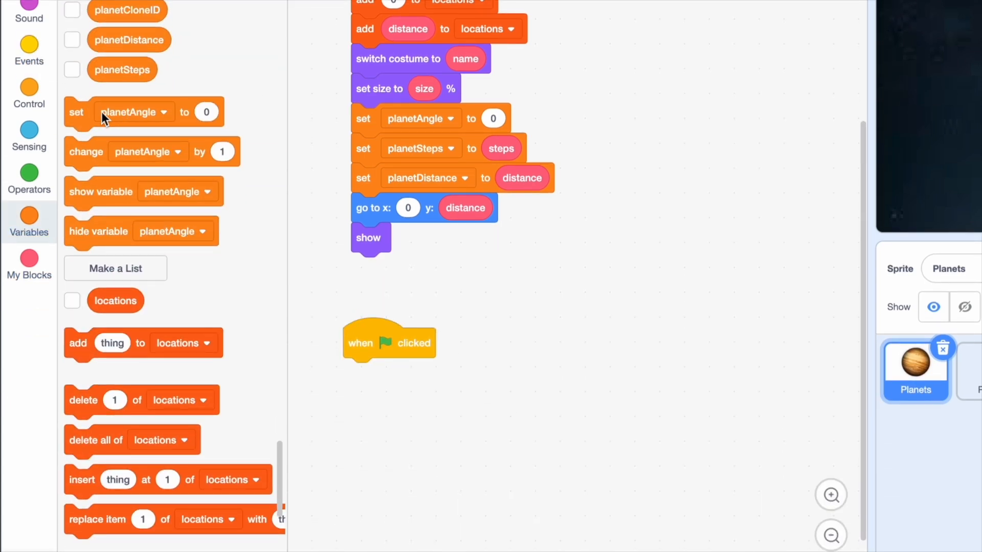
pyautogui.click(443, 373)
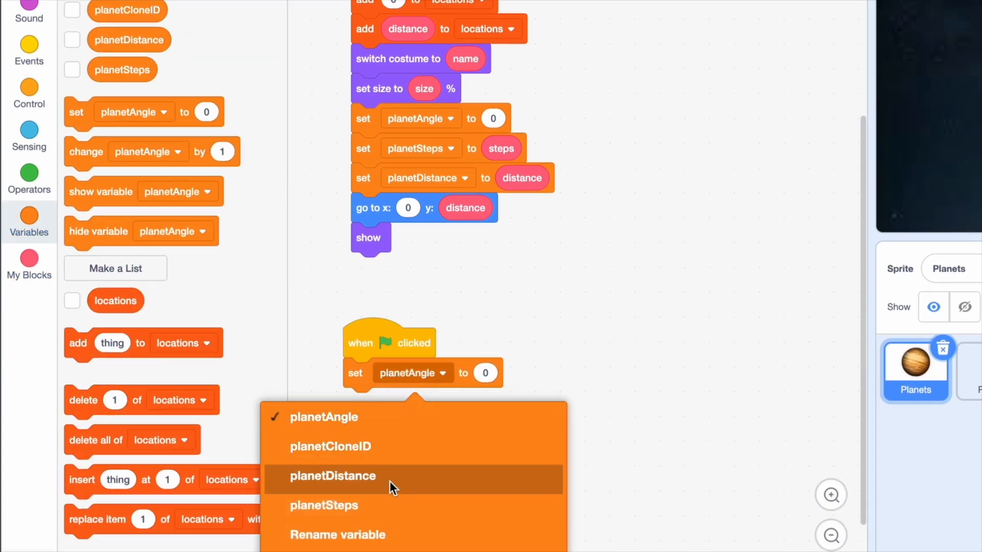
pyautogui.click(332, 476)
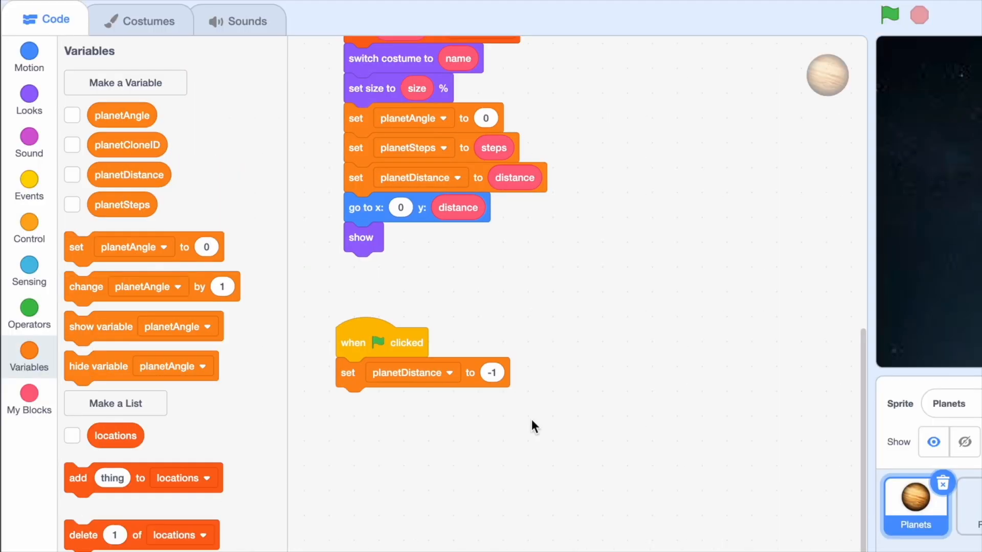
pyautogui.moveTo(675, 279)
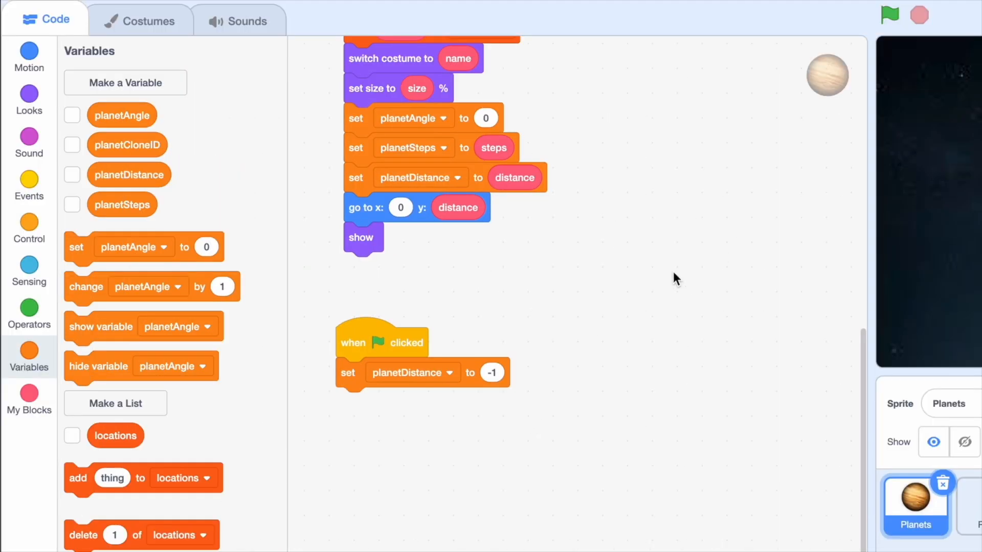
pyautogui.moveTo(617, 255)
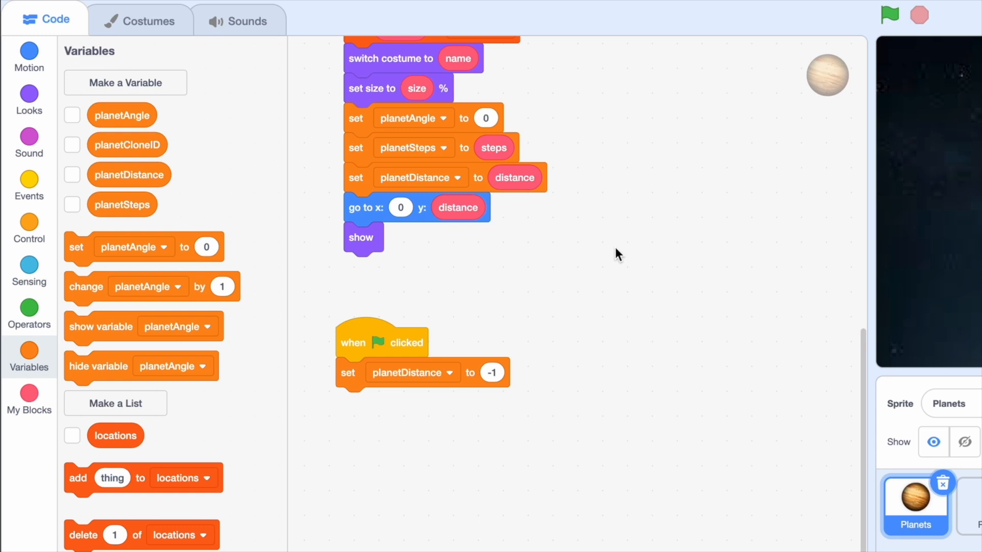
pyautogui.click(28, 100)
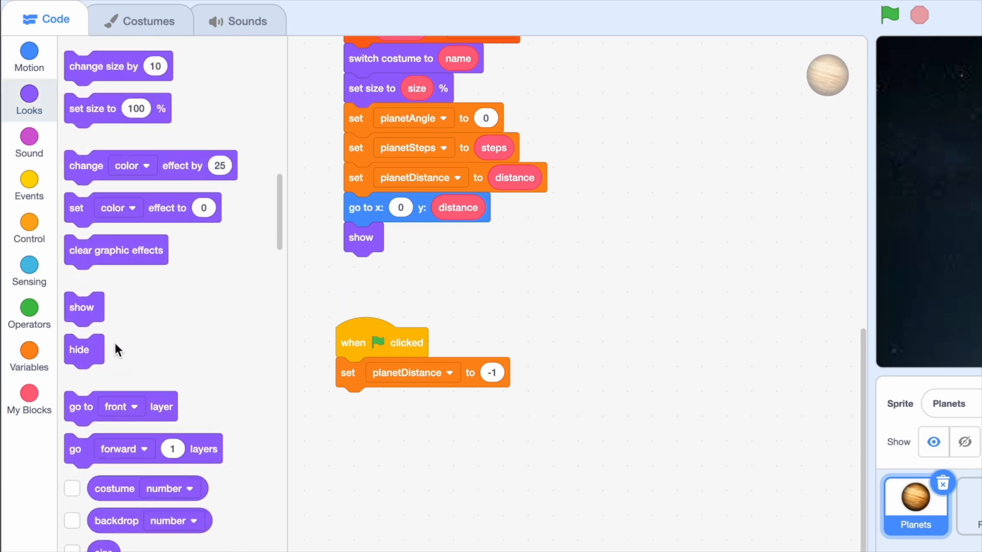
pyautogui.click(29, 356)
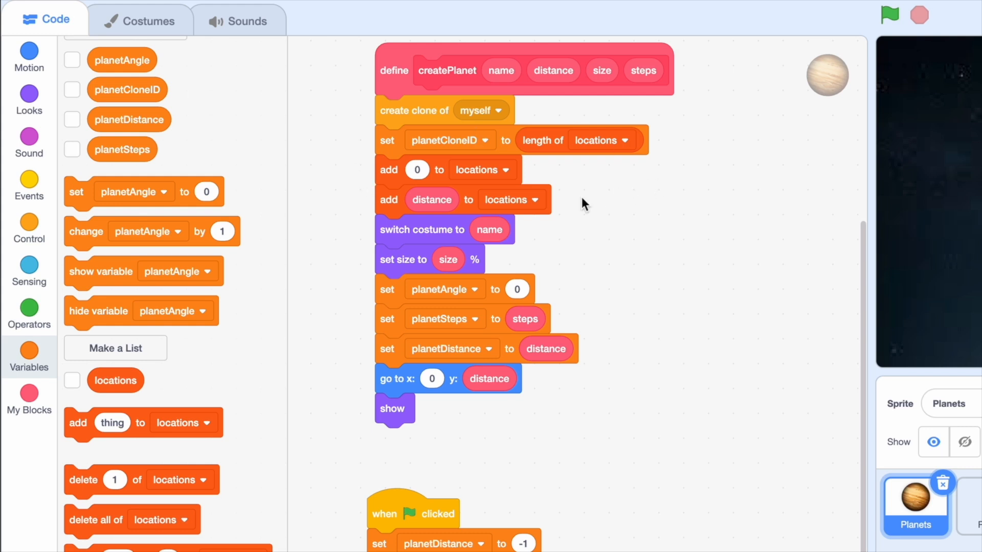
pyautogui.moveTo(422, 188)
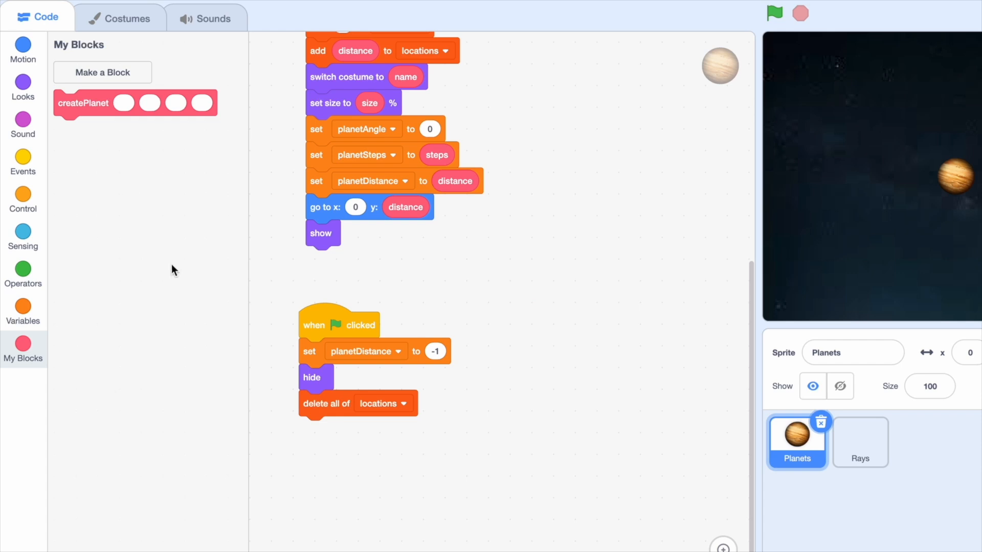
pyautogui.moveTo(80, 112)
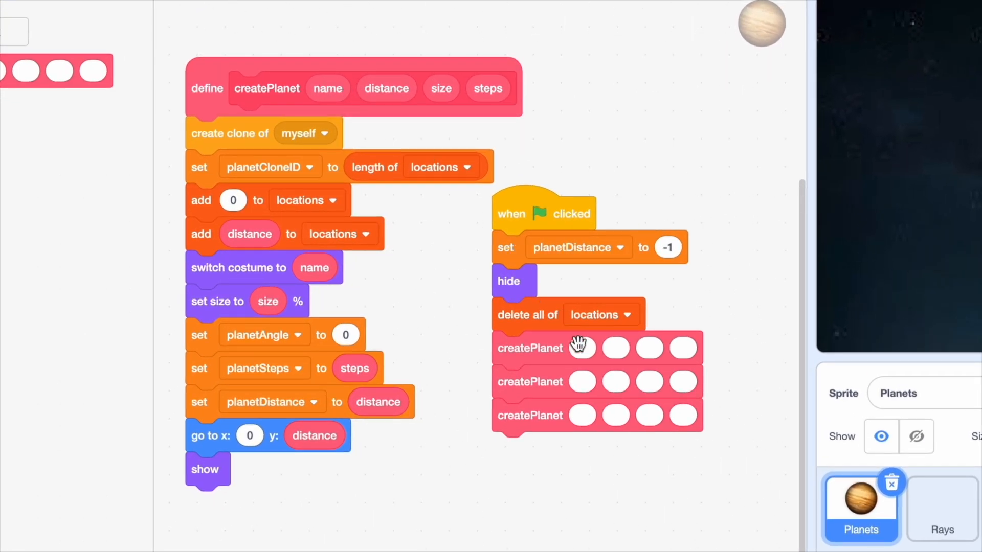
# Step: Add createPlanet calls for Sun (0,100,0), Mars (50,35,12.6) and Jupiter (171,70,2)
pyautogui.write('Sun')
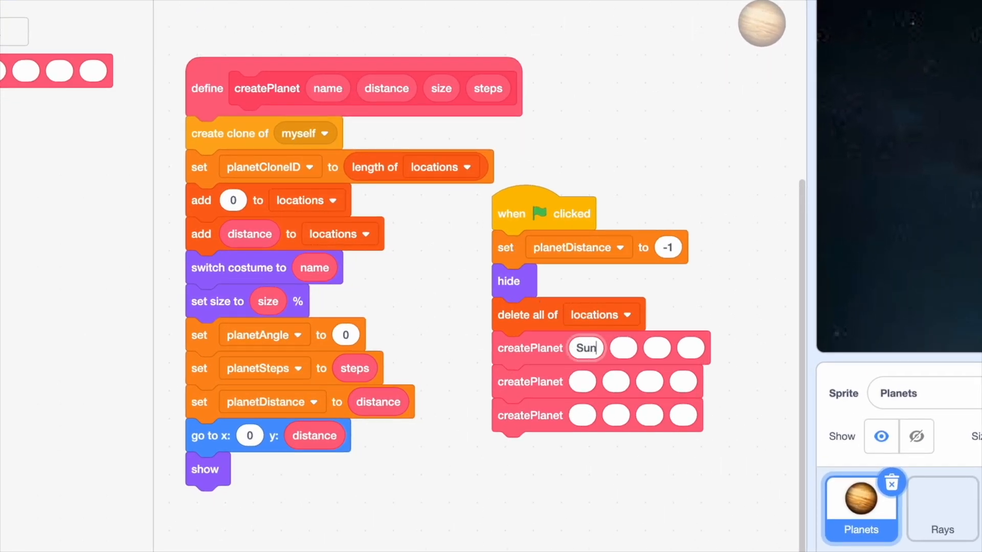
pyautogui.write('Mars')
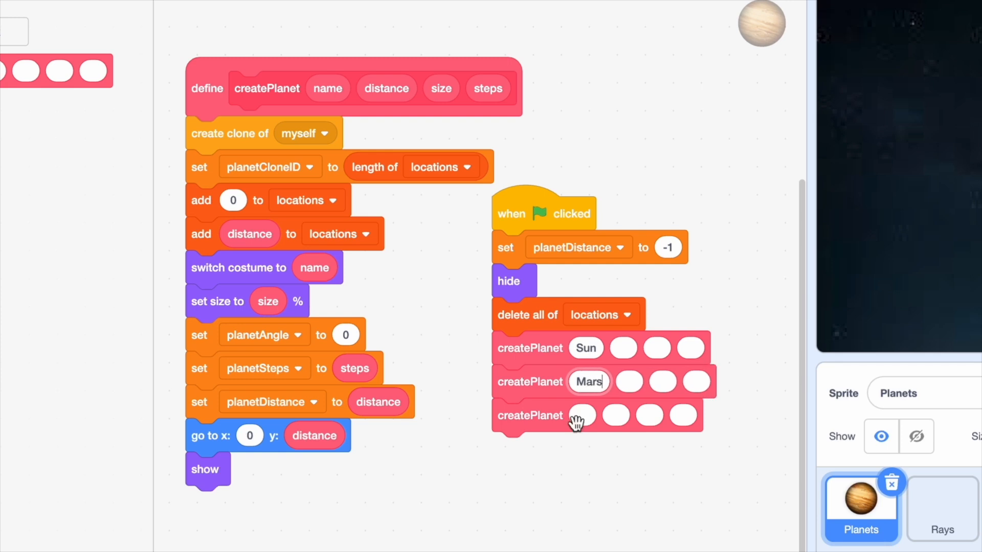
pyautogui.write('Jupi')
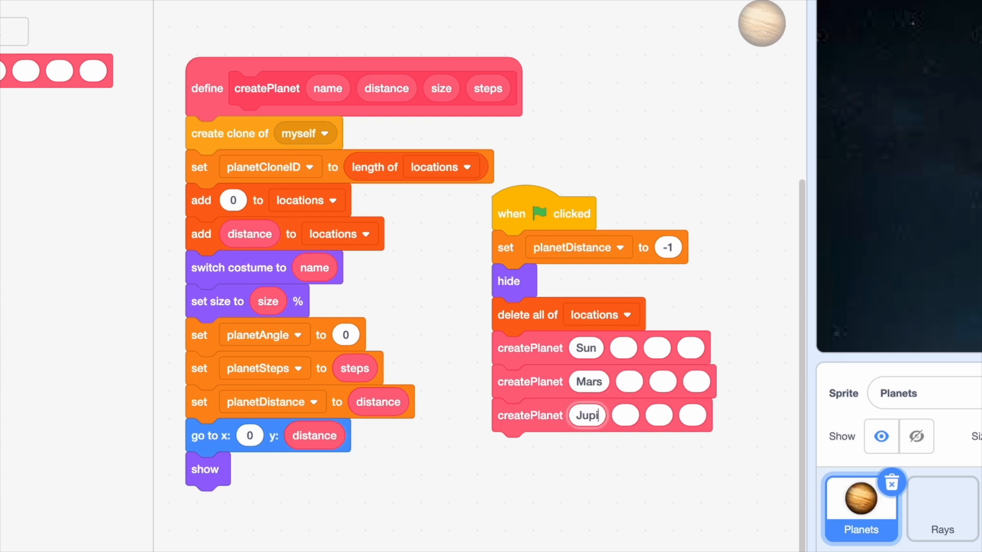
pyautogui.write('ter')
pyautogui.click(628, 381)
pyautogui.write('50')
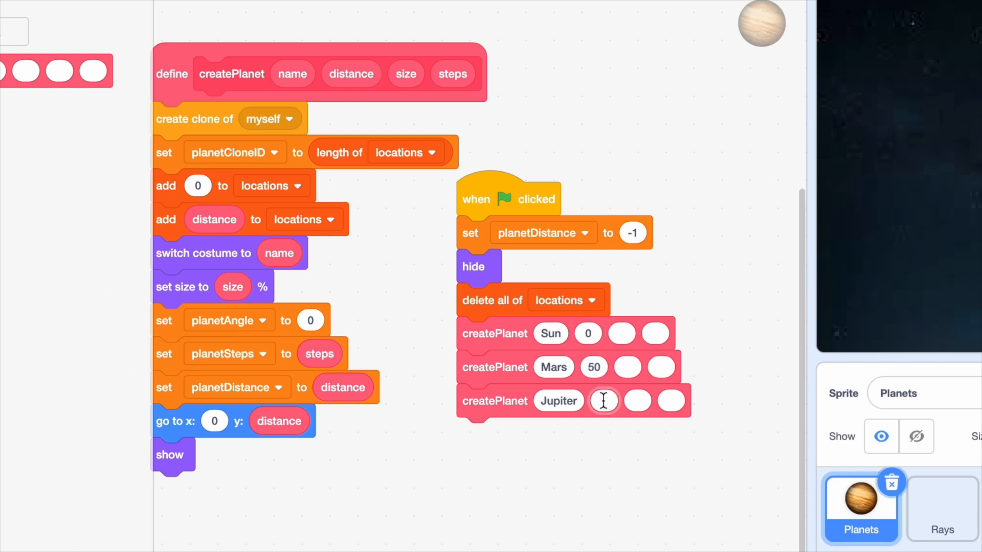
pyautogui.write('171')
pyautogui.click(637, 400)
pyautogui.write('70')
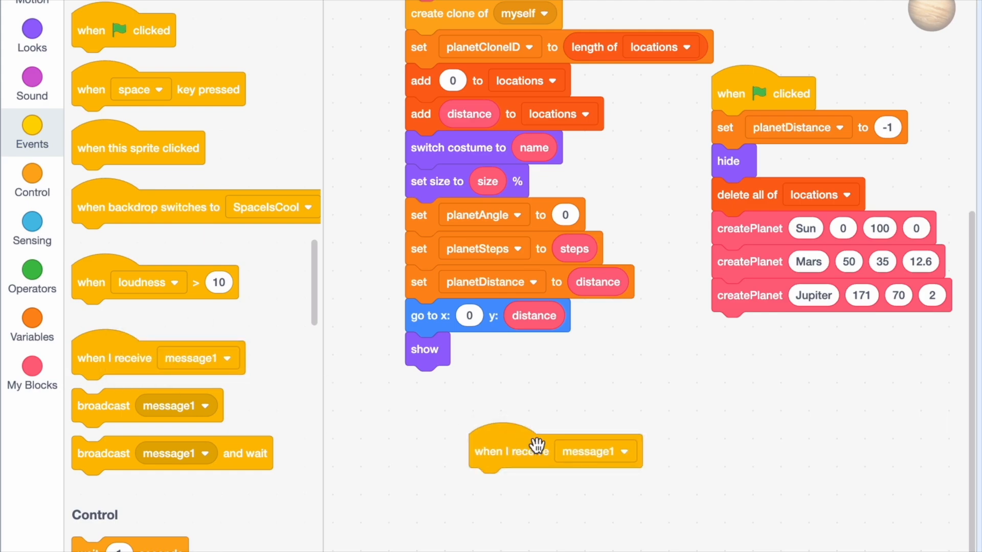
# Step: Name the new message 'Rotate' and set the loose when-I-receive hat to it
pyautogui.write('Ro')
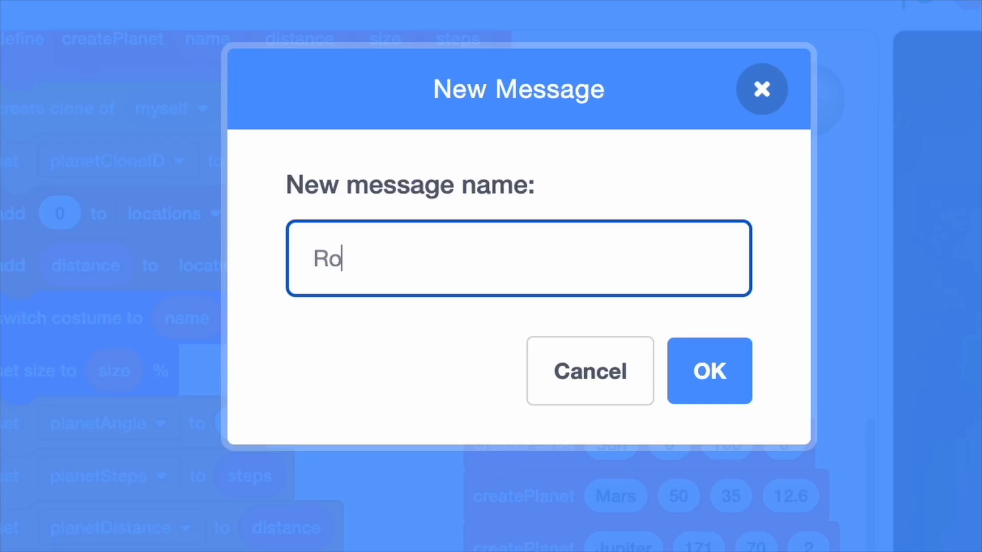
pyautogui.write('tate')
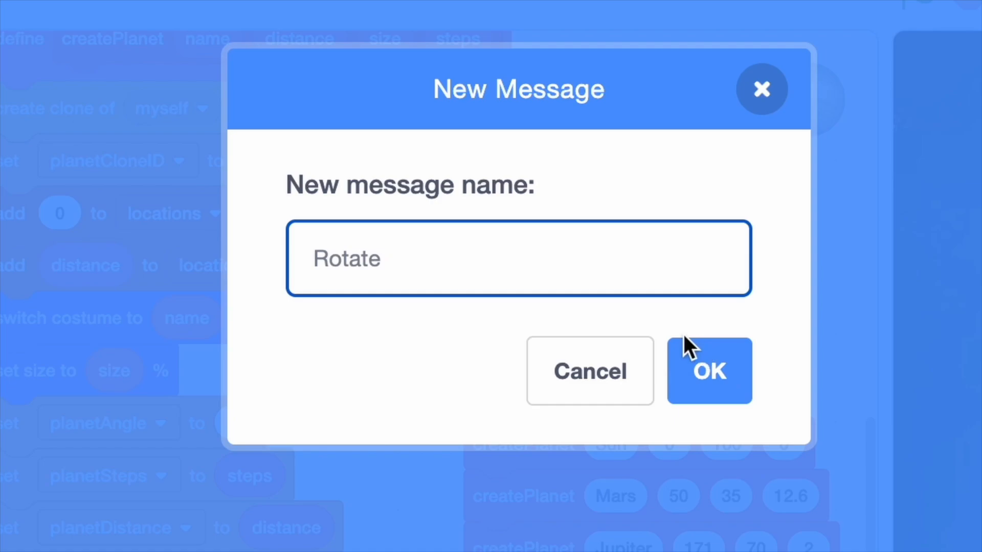
pyautogui.click(708, 370)
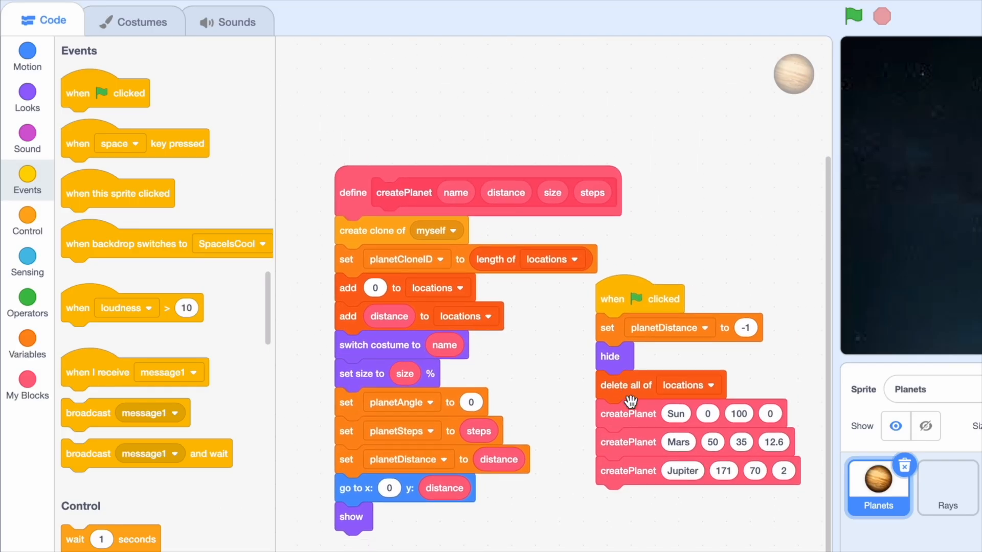
pyautogui.scroll(-3)
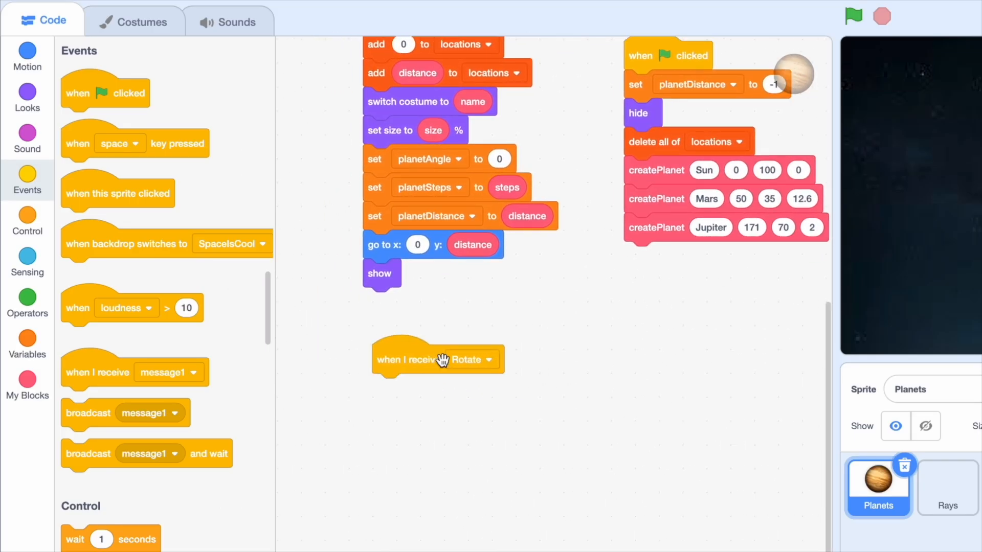
pyautogui.moveTo(471, 382)
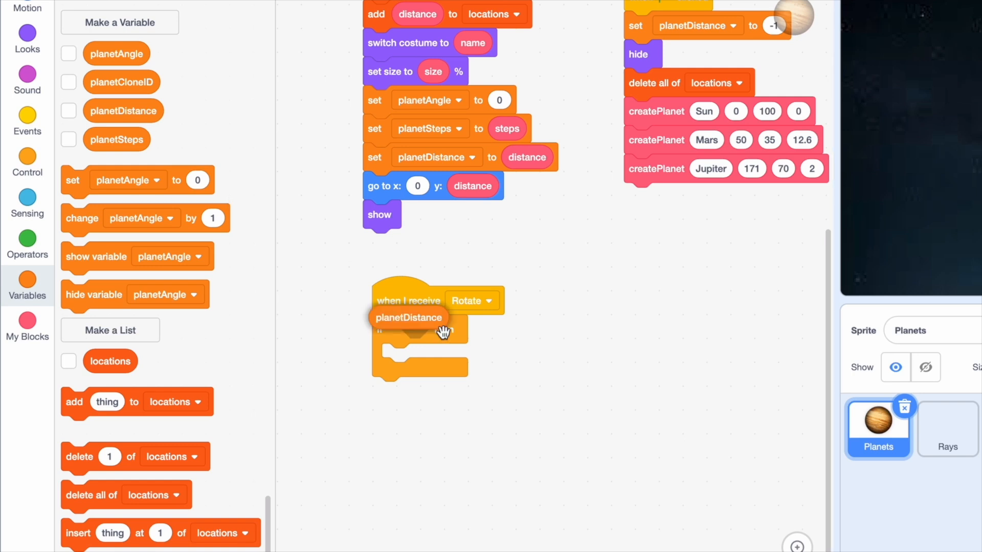
# Step: Add an if-then checking planetDistance > 0 under the Rotate hat
pyautogui.click(28, 242)
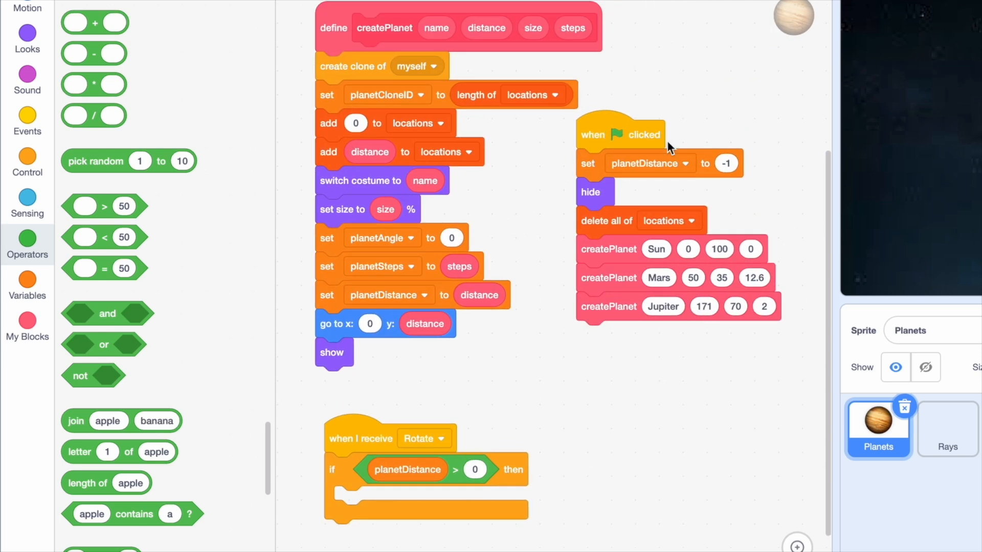
pyautogui.moveTo(655, 393)
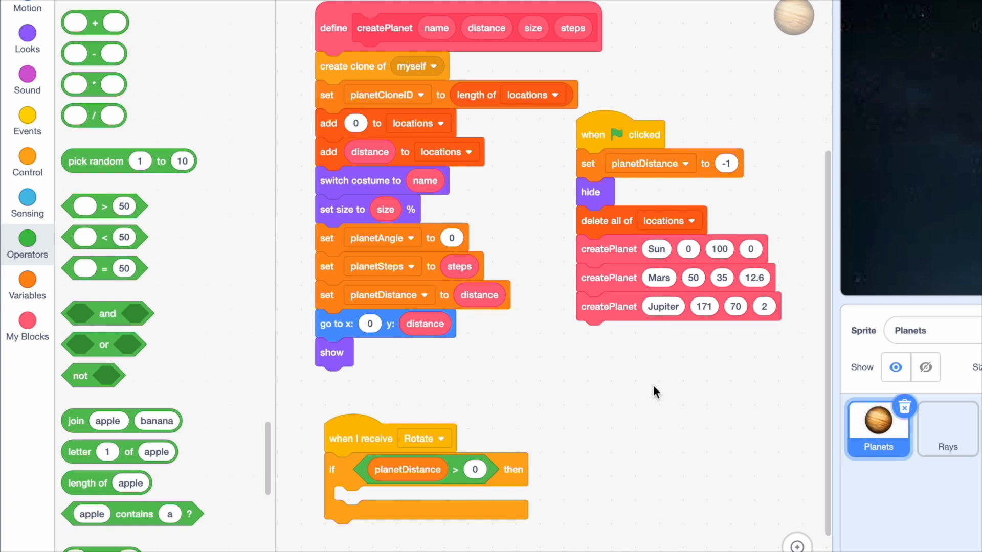
pyautogui.scroll(-3)
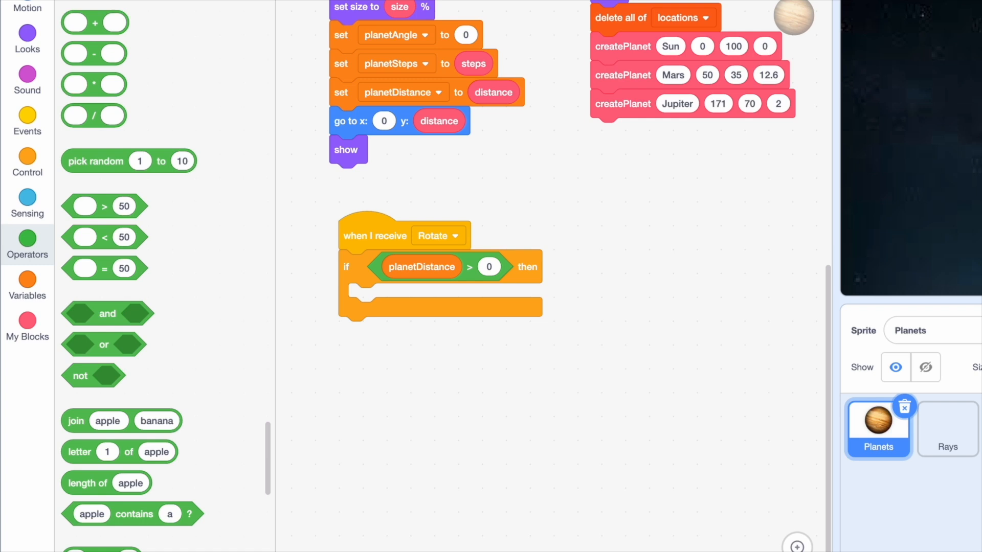
pyautogui.moveTo(178, 52)
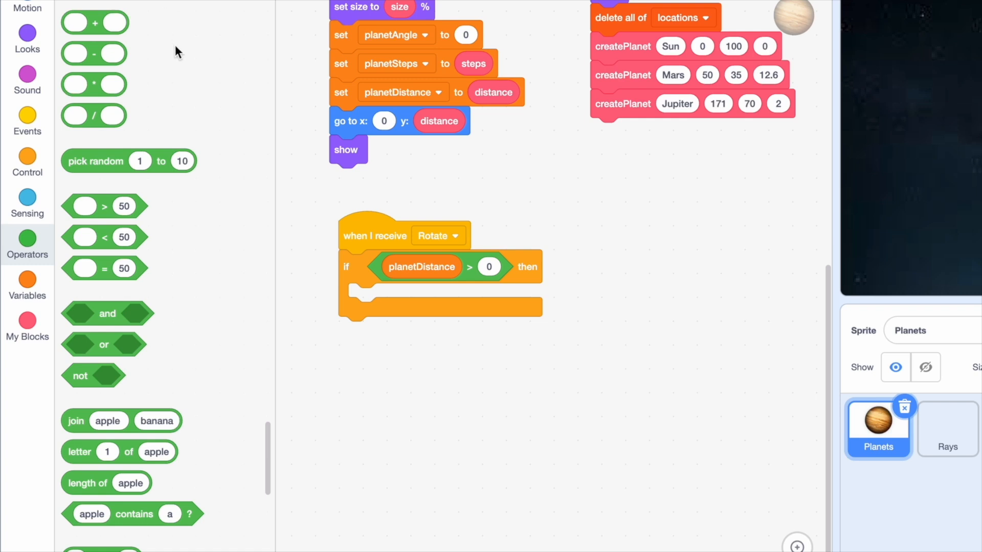
# Step: Inside the if, set planetAngle to planetAngle + planetSteps using a + operator
pyautogui.click(27, 285)
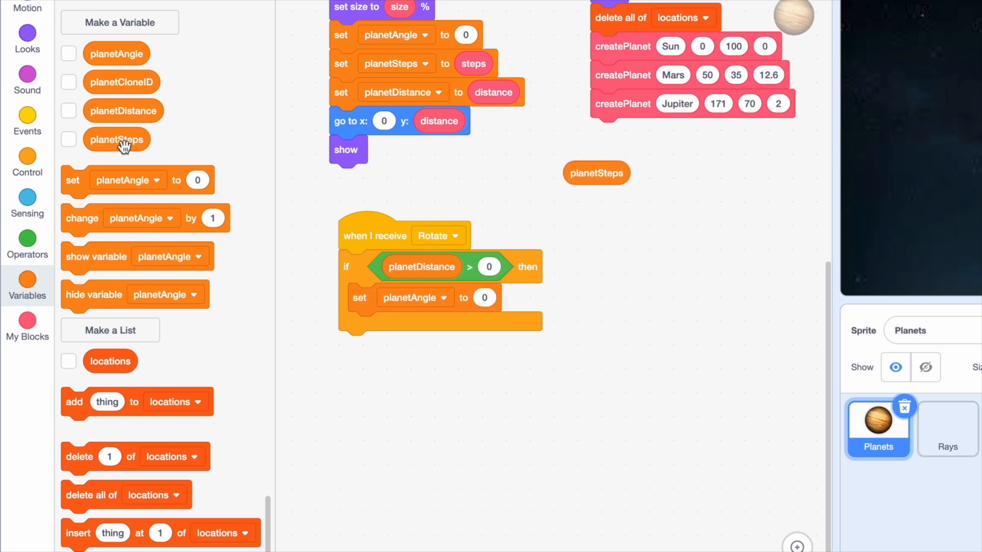
pyautogui.click(27, 244)
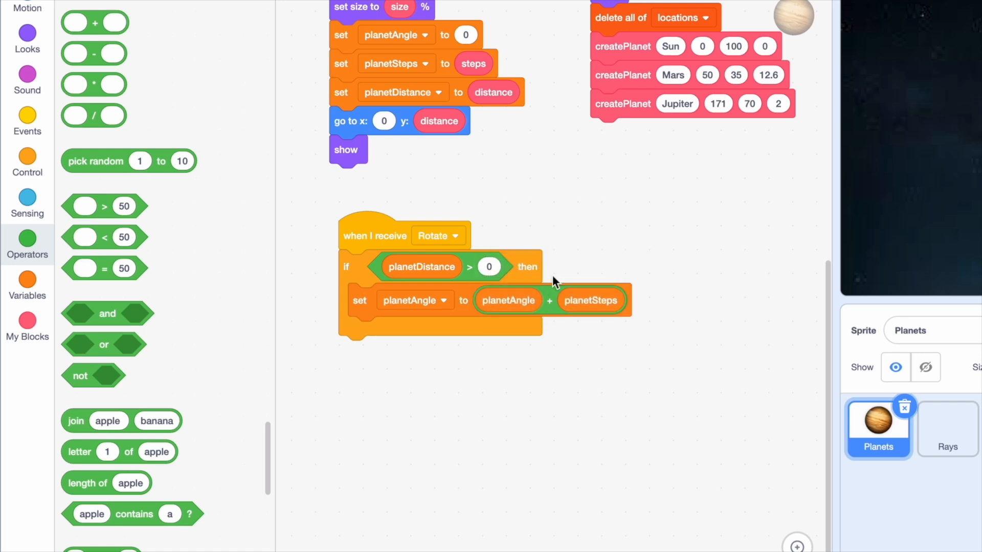
pyautogui.moveTo(595, 239)
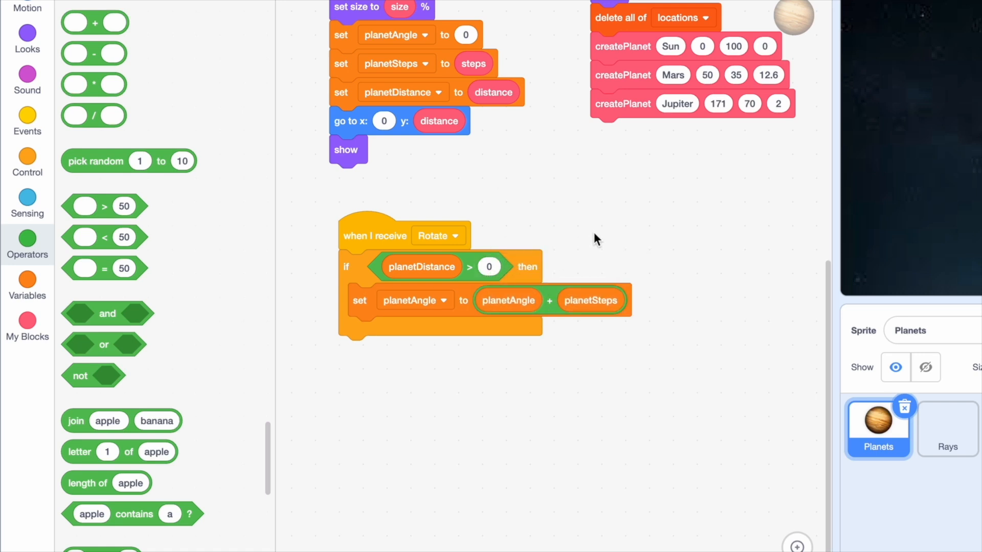
pyautogui.moveTo(641, 225)
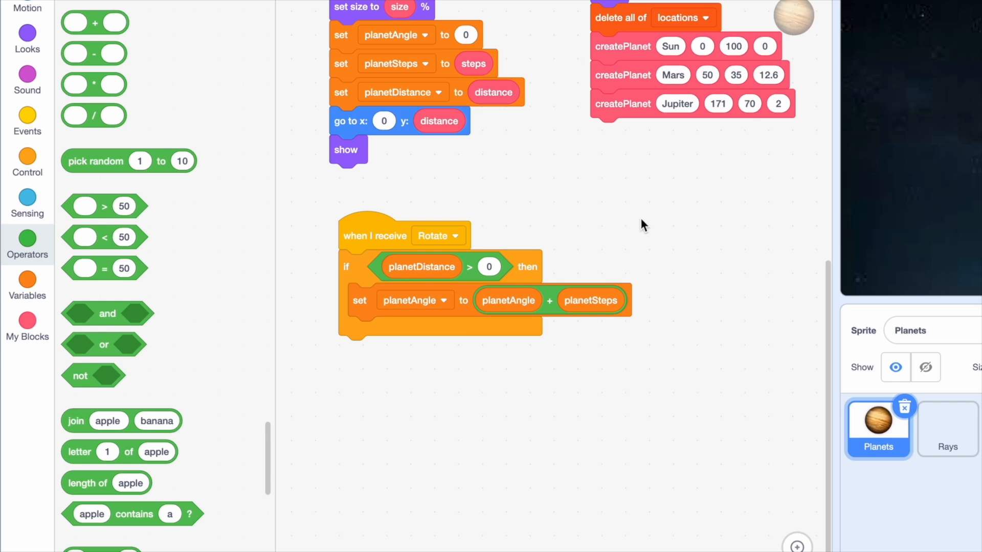
# Step: Put the planetAngle + planetSteps sum into a mod 360 operator block
pyautogui.scroll(-3)
pyautogui.write('360')
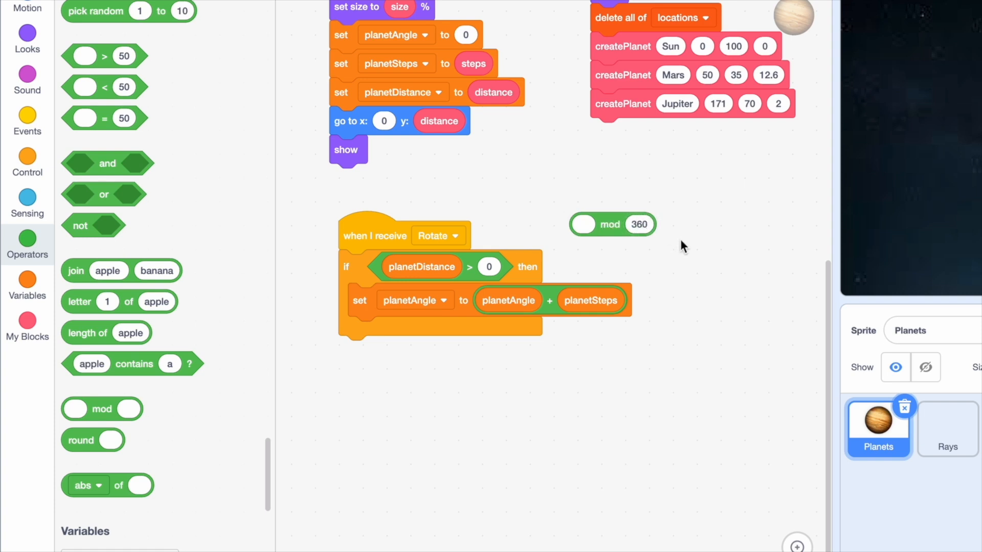
pyautogui.moveTo(598, 226)
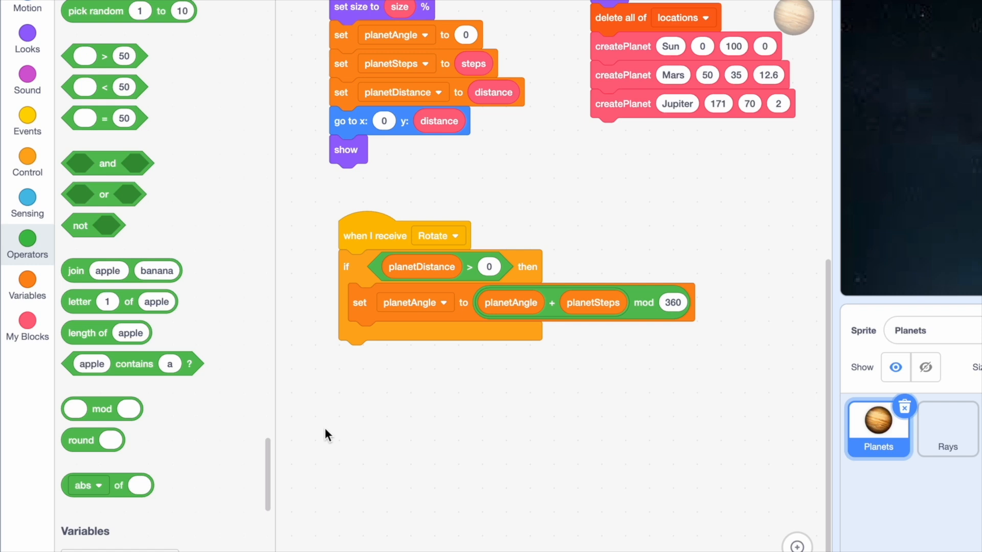
pyautogui.moveTo(145, 481)
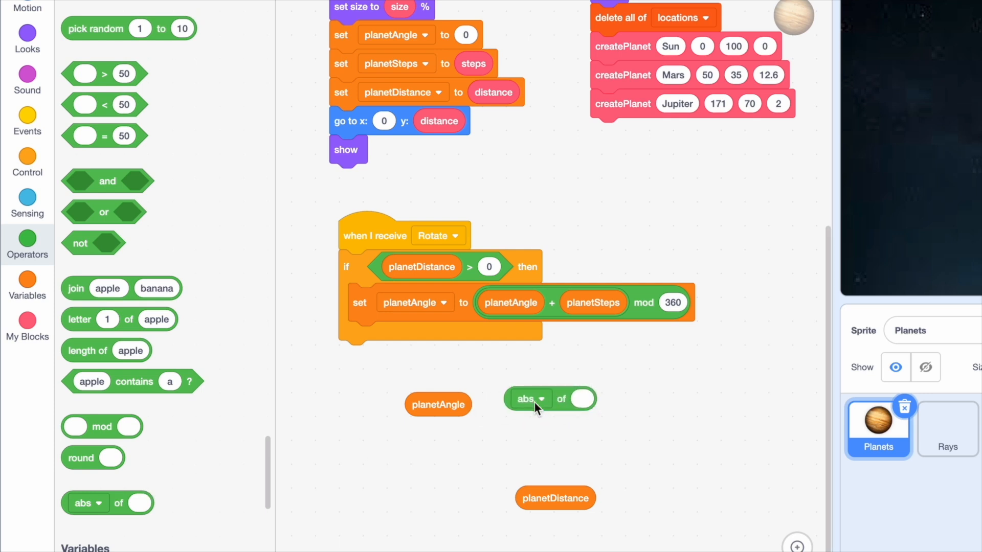
# Step: Build planetDistance * sin of planetAngle and planetDistance * cos of planetAngle expressions
pyautogui.click(542, 399)
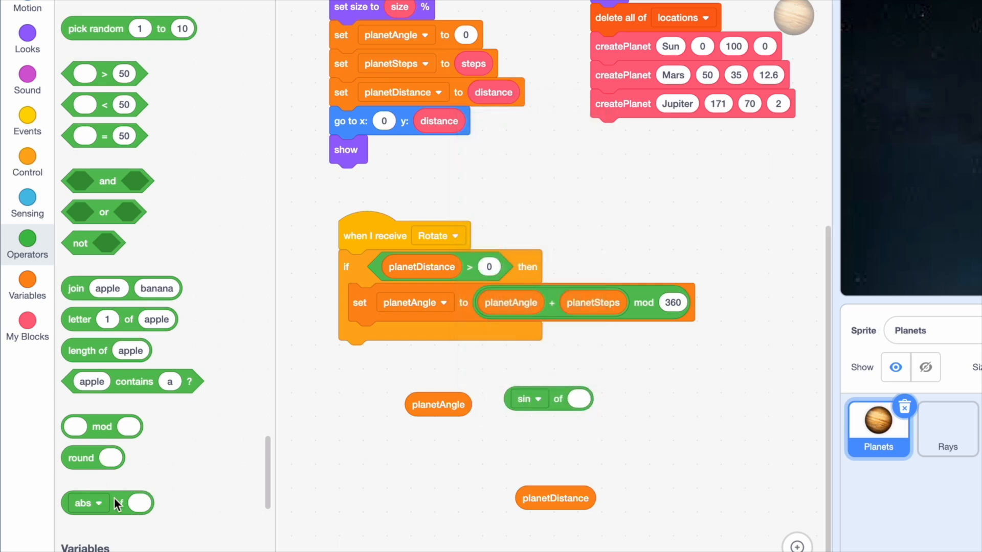
pyautogui.scroll(-3)
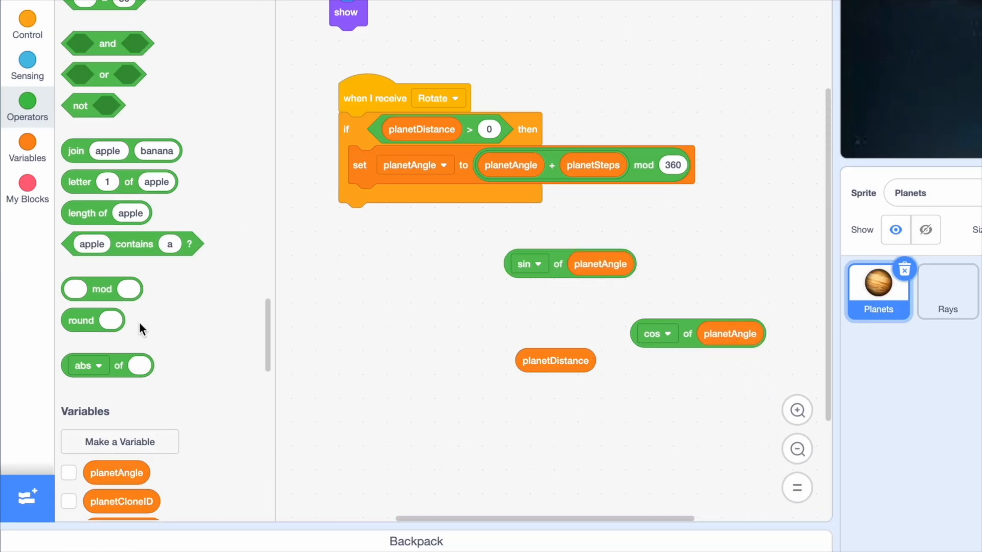
pyautogui.scroll(3)
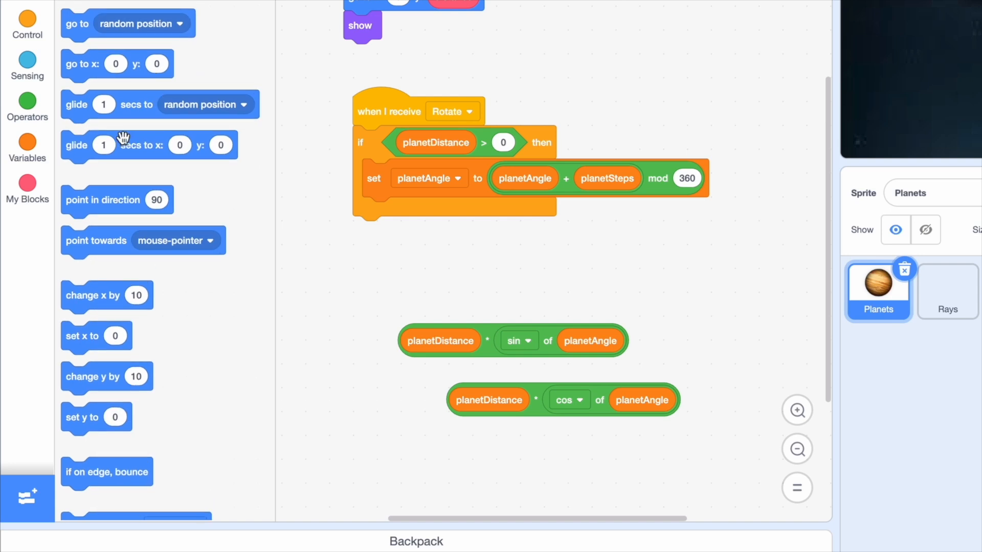
# Step: Add go to x: planetDistance*sin(planetAngle), y: planetDistance*cos(planetAngle) below set planetAngle
pyautogui.moveTo(117, 64); pyautogui.dragTo(401, 211)
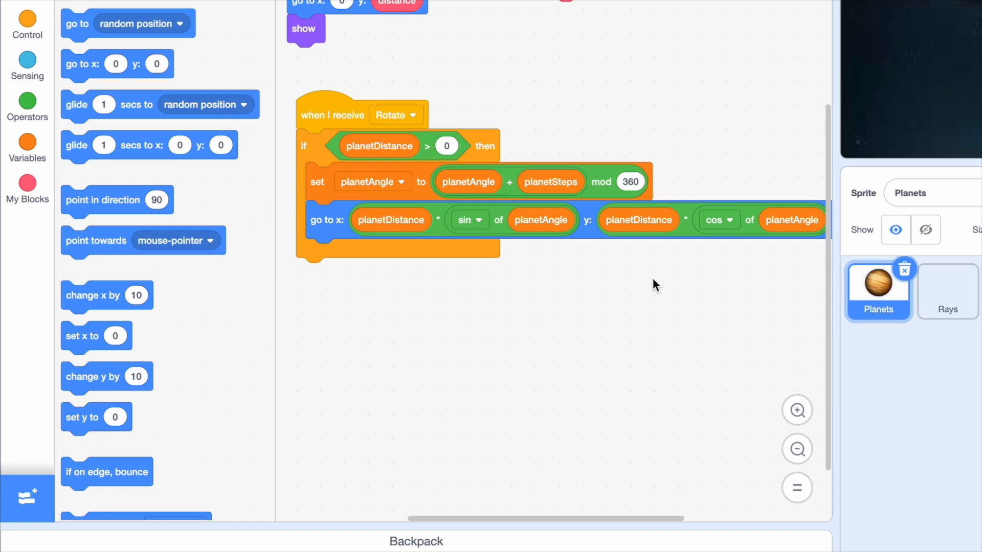
pyautogui.moveTo(545, 276)
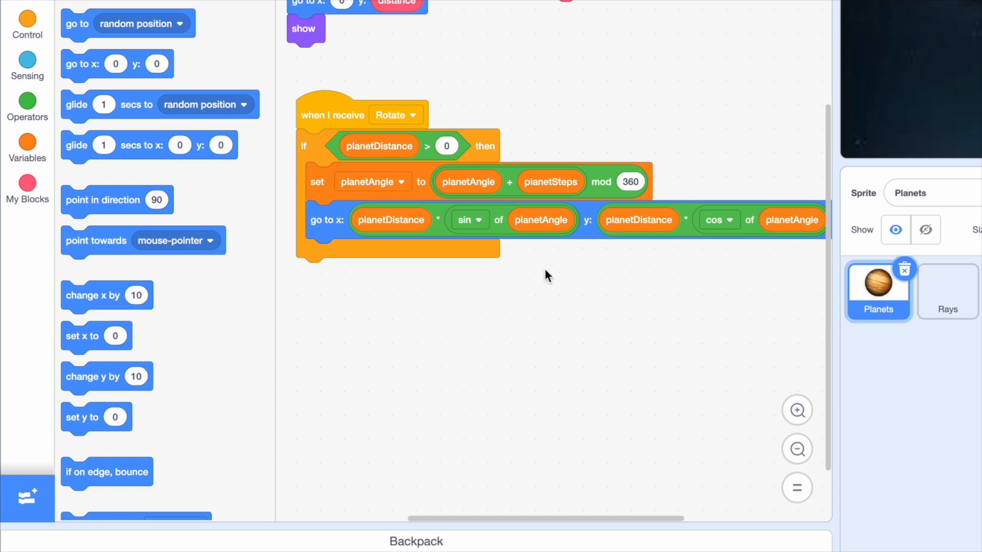
pyautogui.moveTo(67, 159)
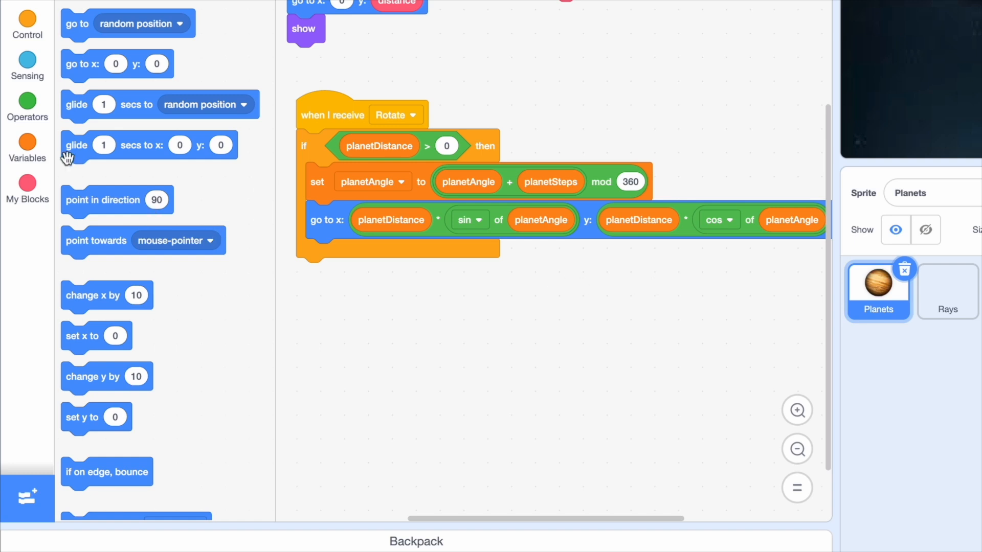
# Step: Replace locations items planetCloneID+1 and planetCloneID+2 with x position and y position
pyautogui.click(28, 148)
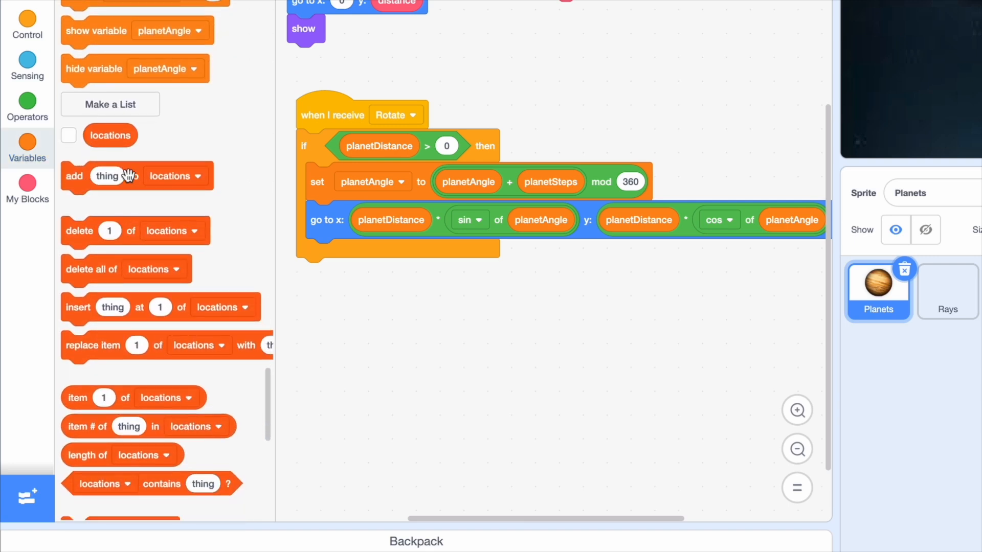
pyautogui.moveTo(144, 258)
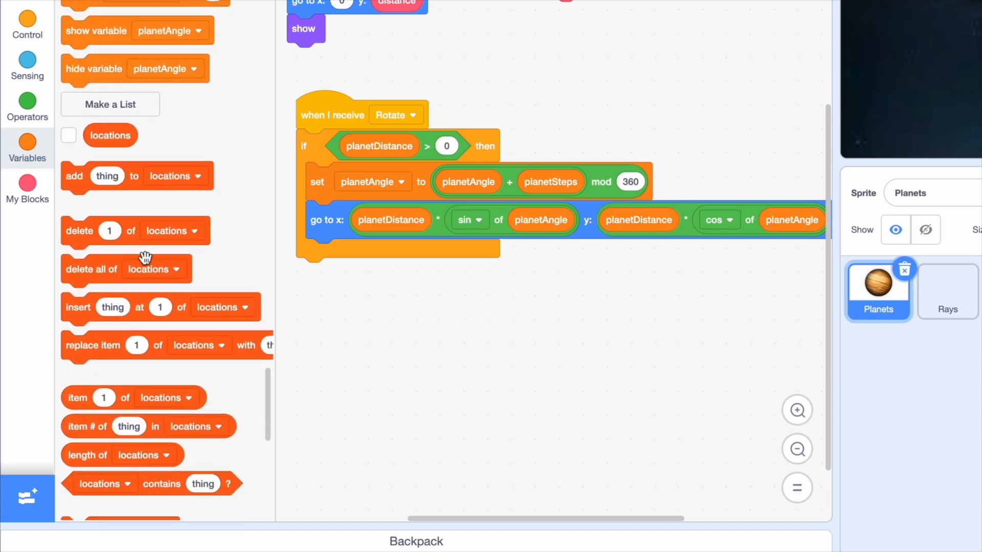
pyautogui.moveTo(98, 342)
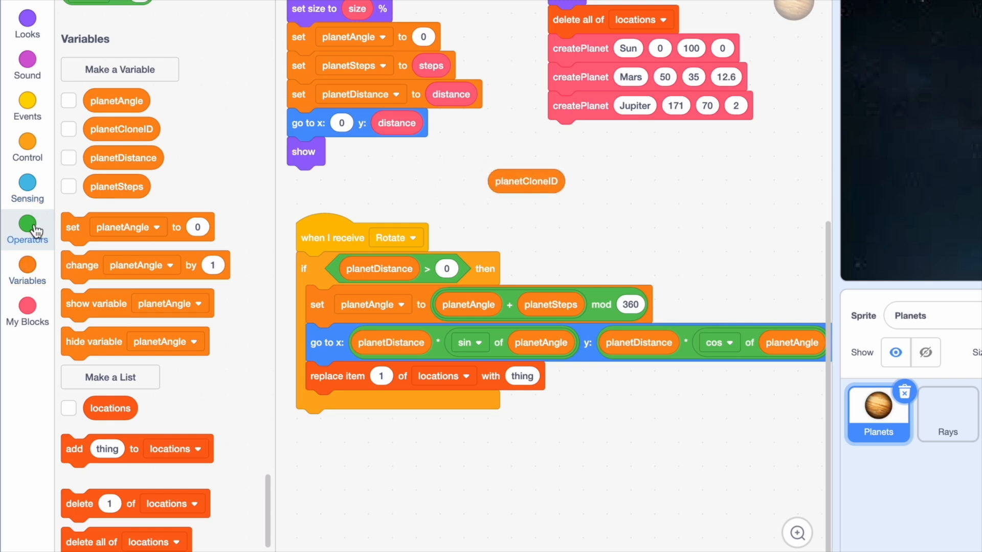
pyautogui.click(27, 230)
pyautogui.write('1')
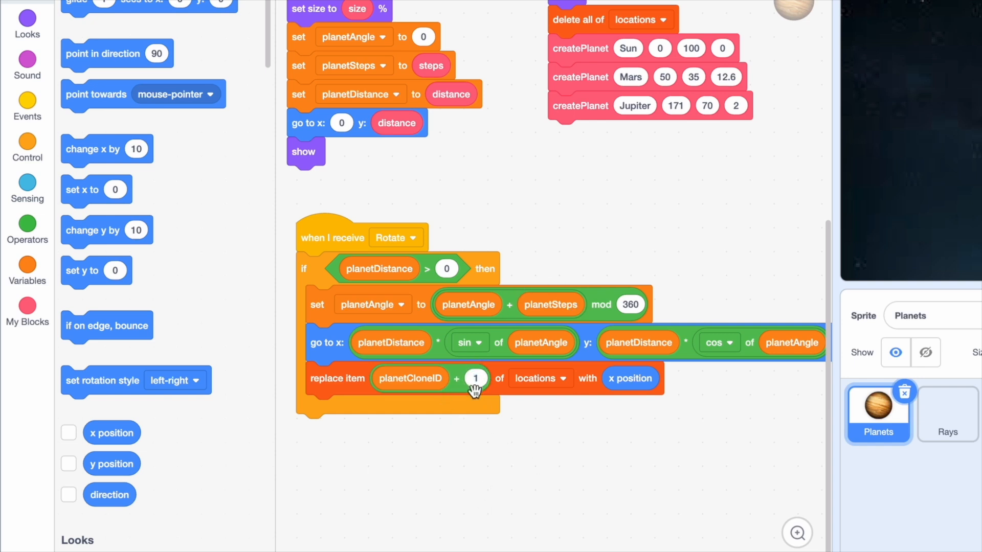
pyautogui.rightClick(338, 378)
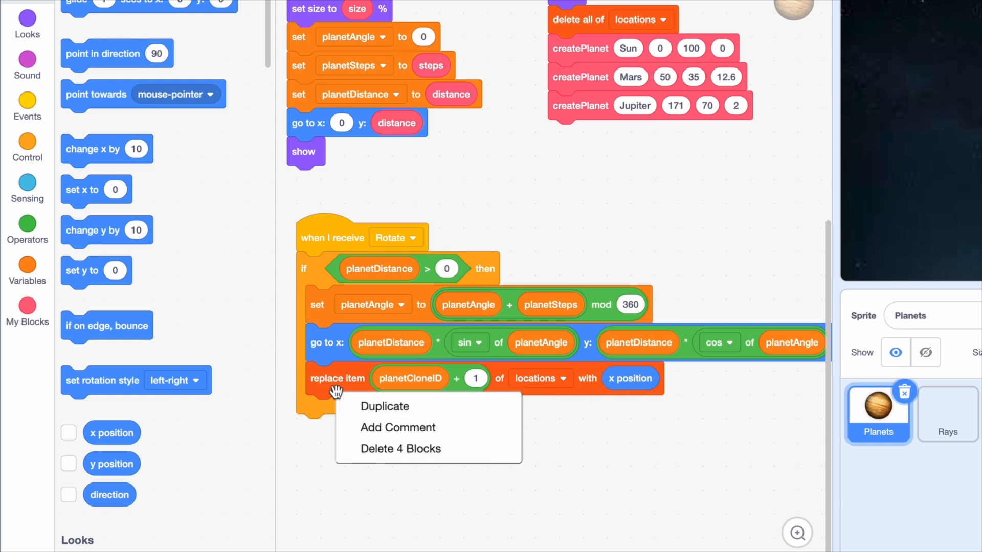
pyautogui.click(384, 406)
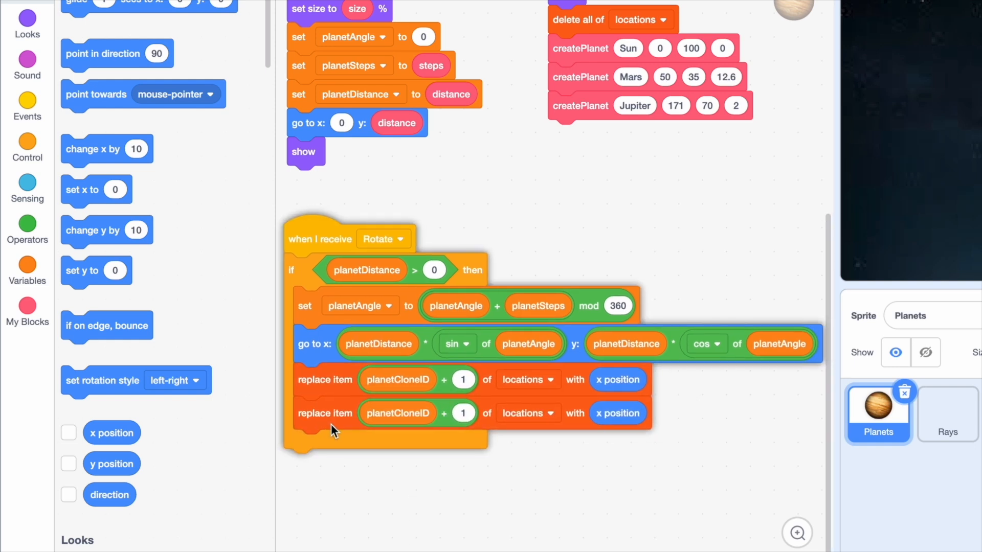
pyautogui.click(463, 413)
pyautogui.write('2')
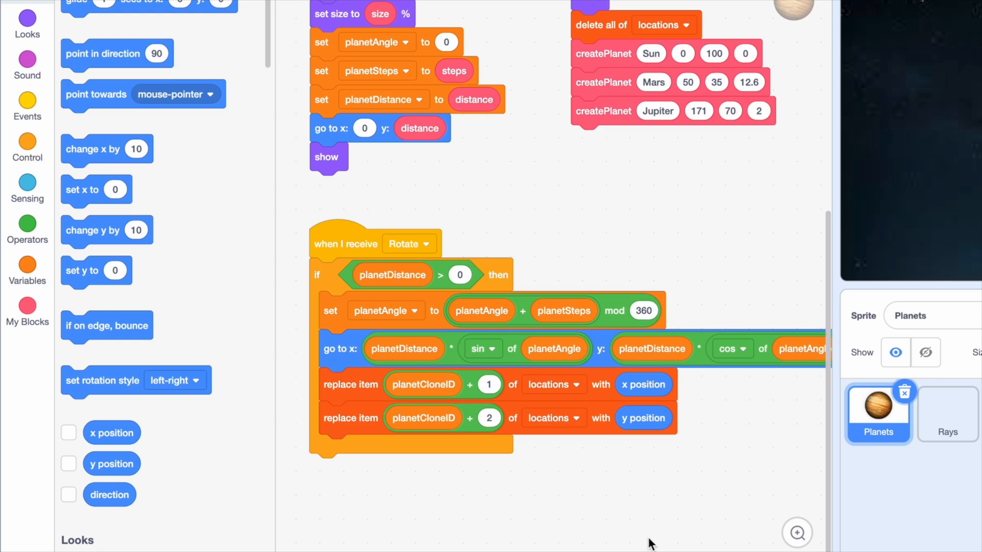
# Step: In Rays, add the Pen extension and stack erase all, pen up, white pen colour, size 1
pyautogui.click(947, 413)
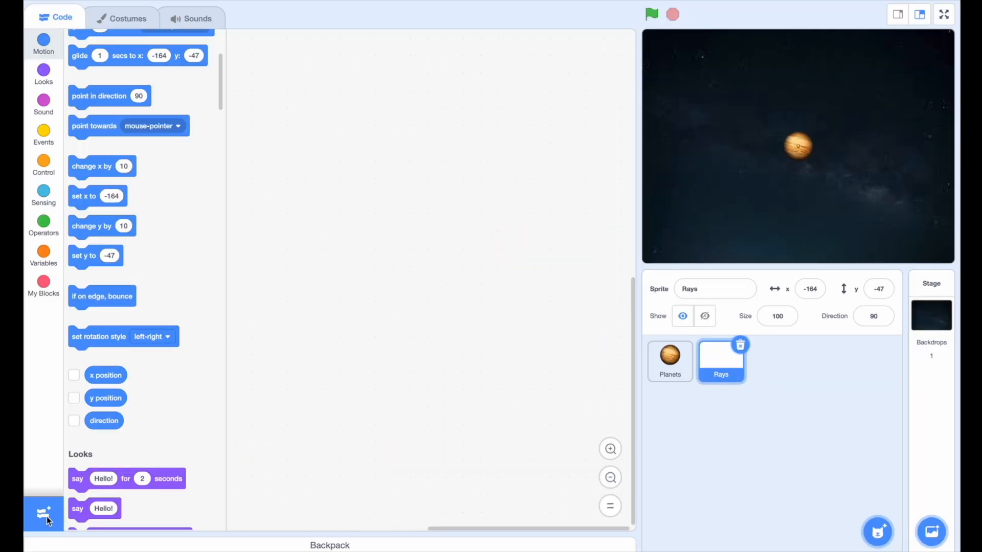
pyautogui.click(44, 514)
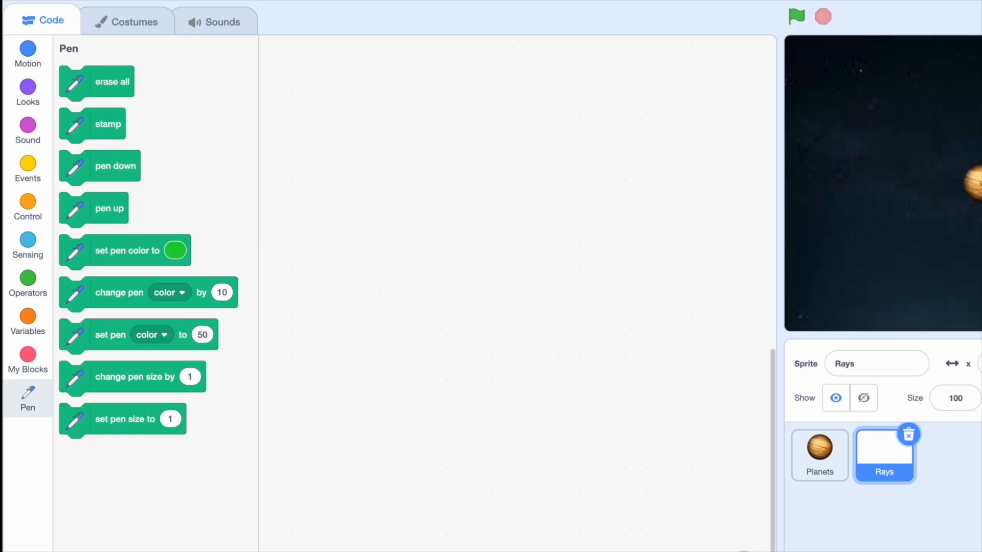
pyautogui.moveTo(95, 81); pyautogui.dragTo(413, 221)
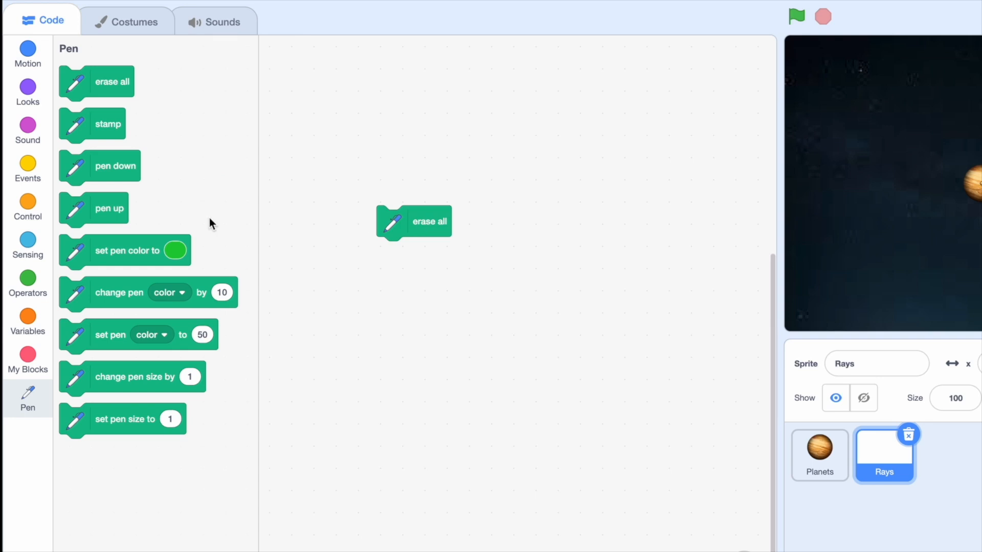
pyautogui.moveTo(672, 209)
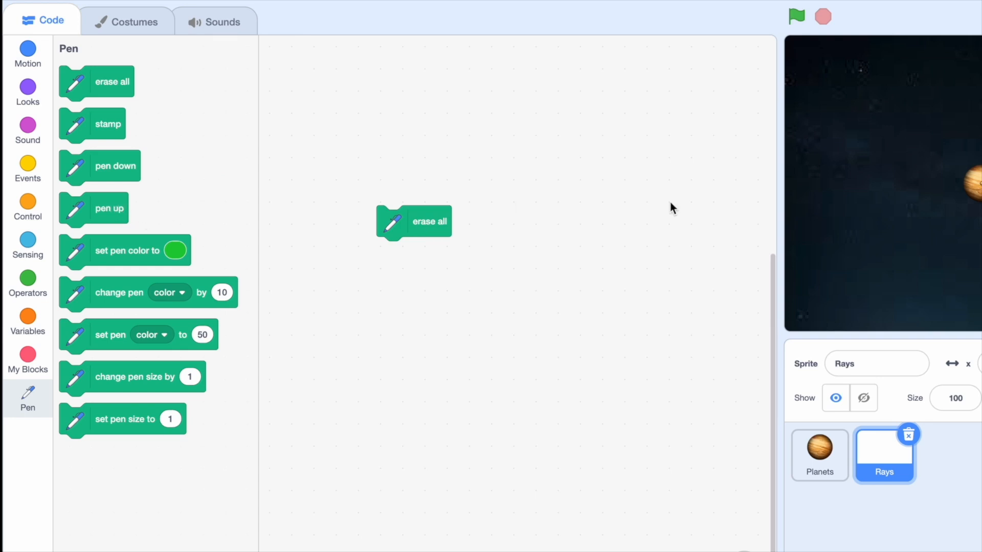
pyautogui.moveTo(172, 153)
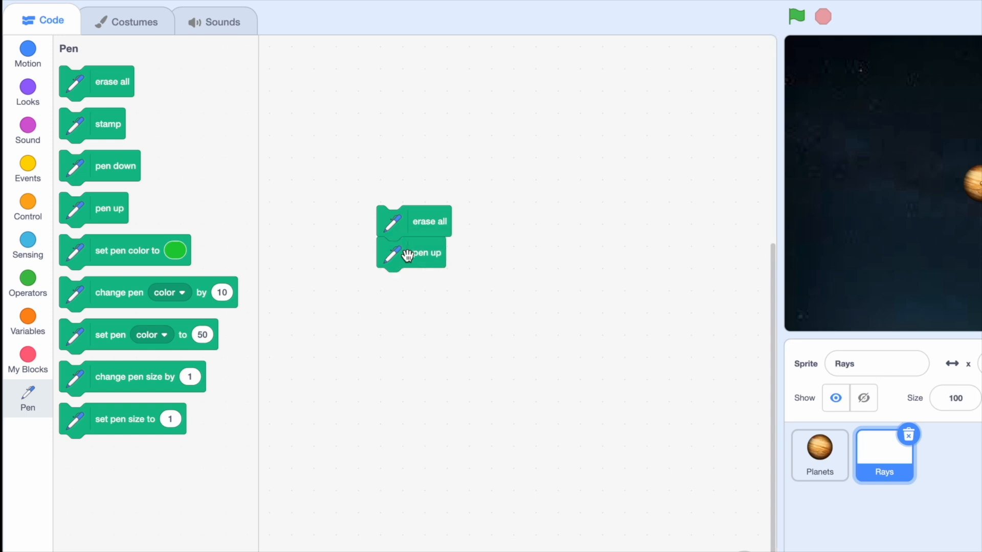
pyautogui.moveTo(286, 245)
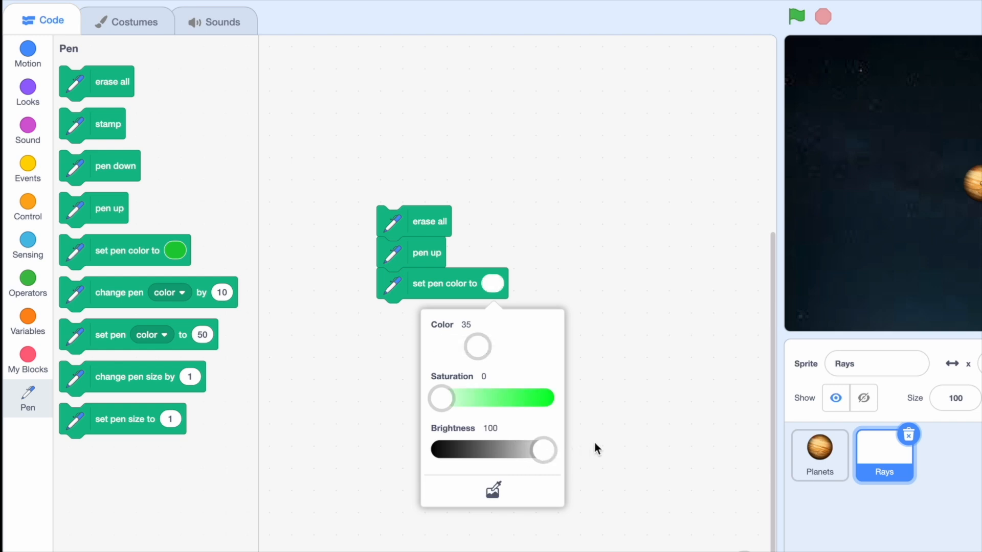
pyautogui.click(501, 270)
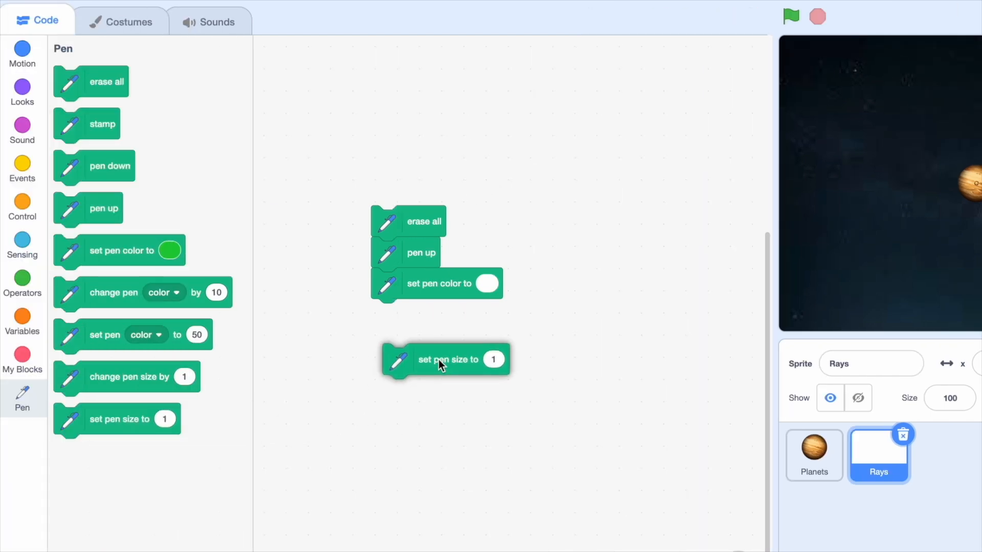
pyautogui.click(22, 207)
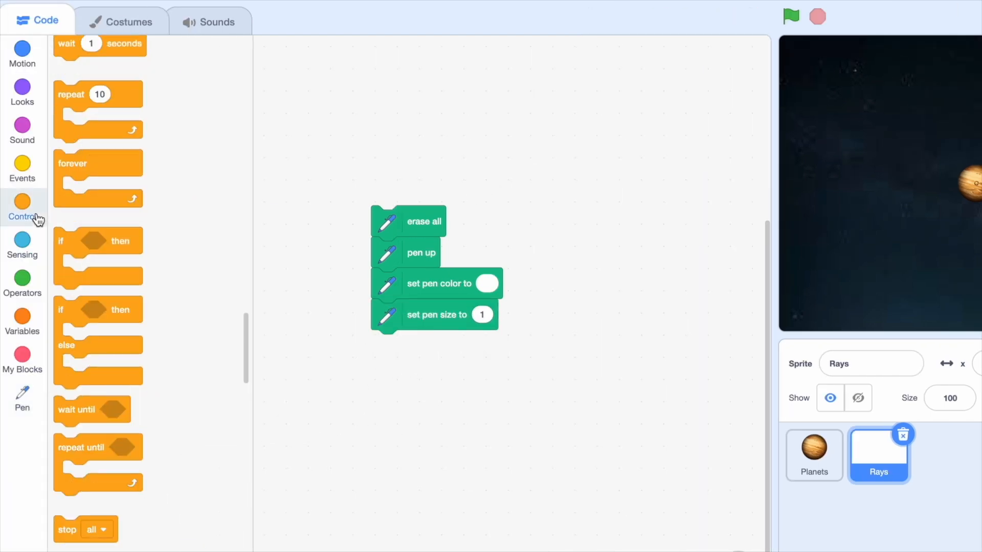
# Step: Top the Rays stack with when green flag clicked and add forever broadcast Rotate and wait
pyautogui.moveTo(98, 176); pyautogui.dragTo(401, 373)
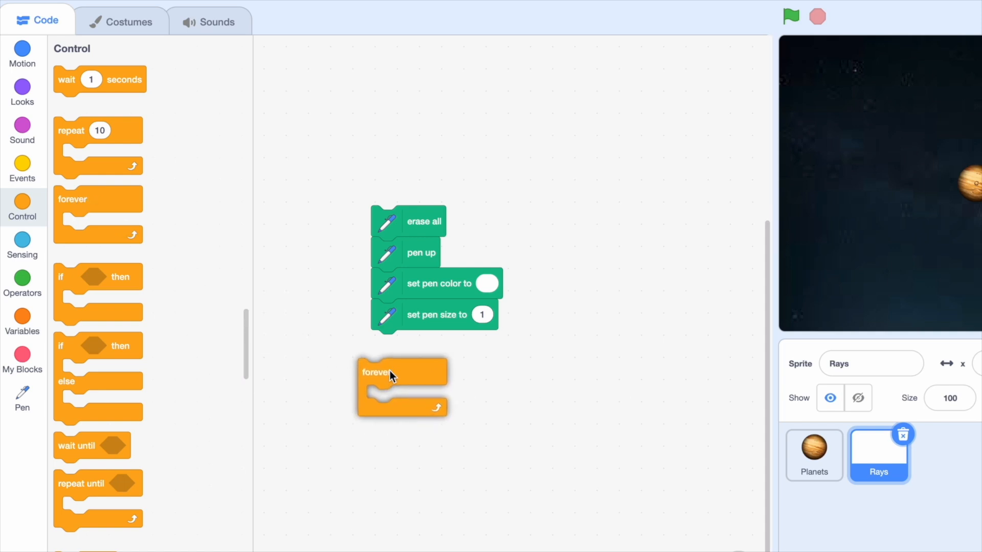
pyautogui.click(22, 170)
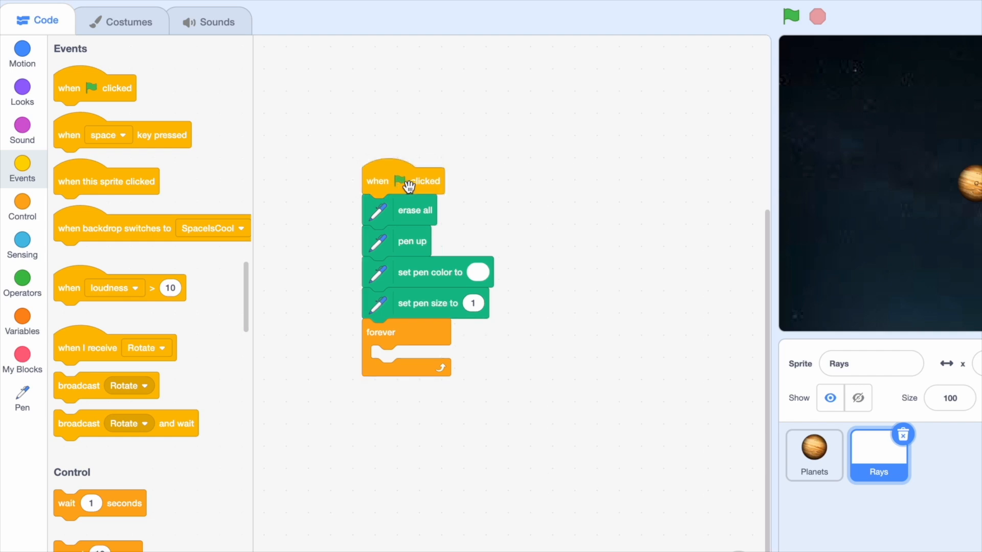
pyautogui.moveTo(363, 371)
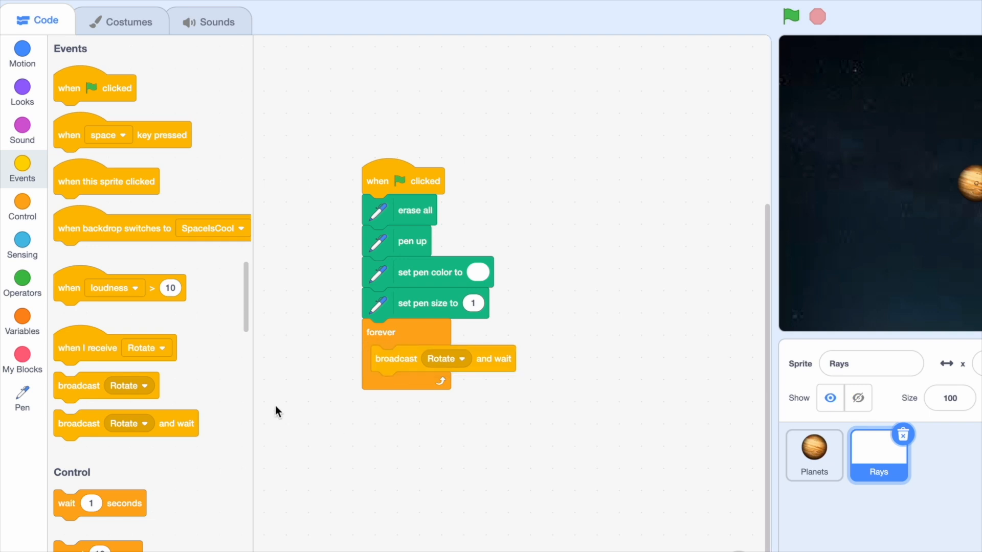
pyautogui.moveTo(488, 386)
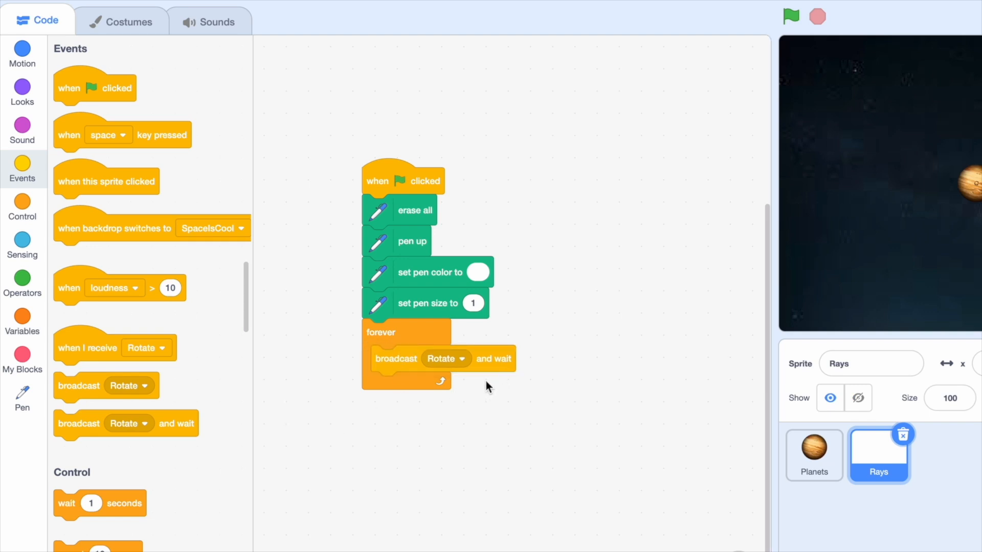
pyautogui.moveTo(335, 418)
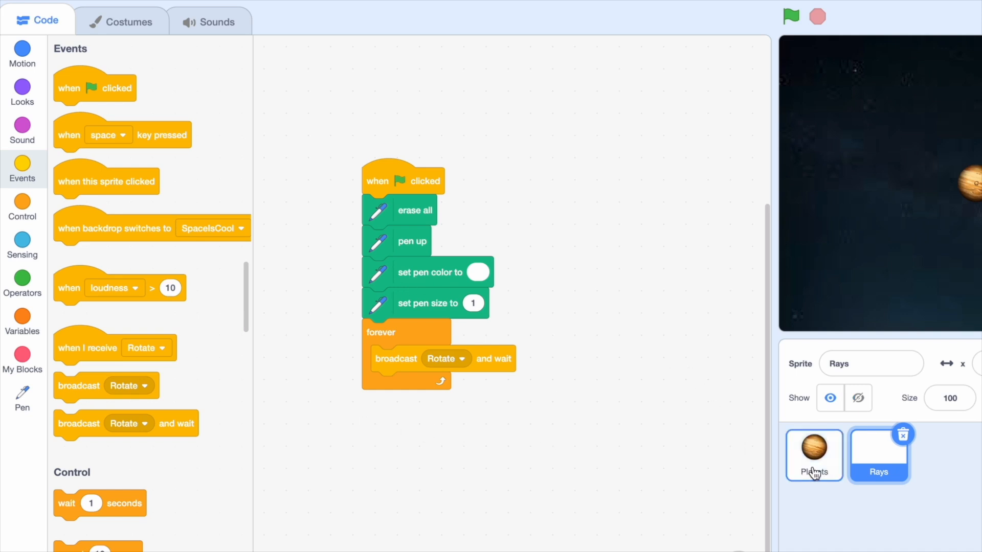
pyautogui.click(814, 454)
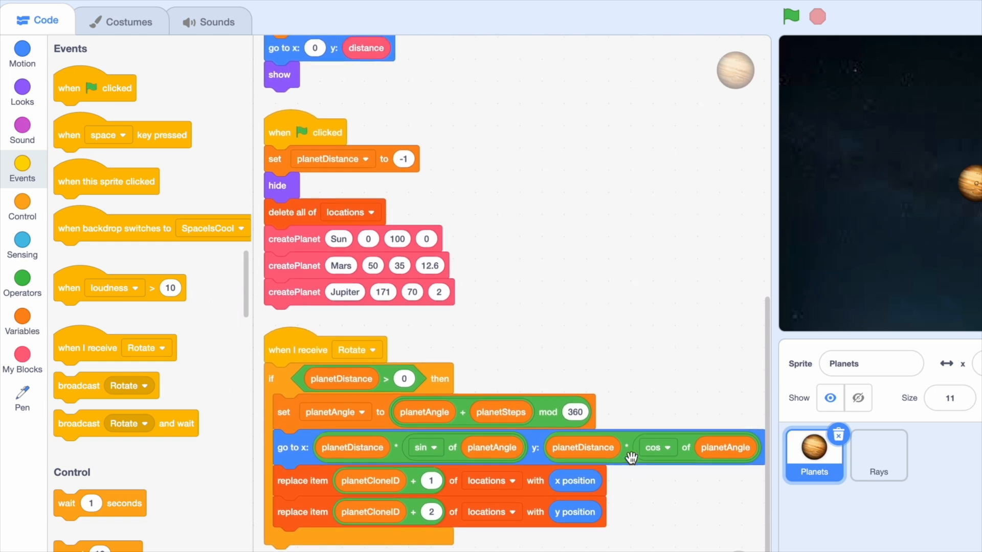
pyautogui.moveTo(315, 329)
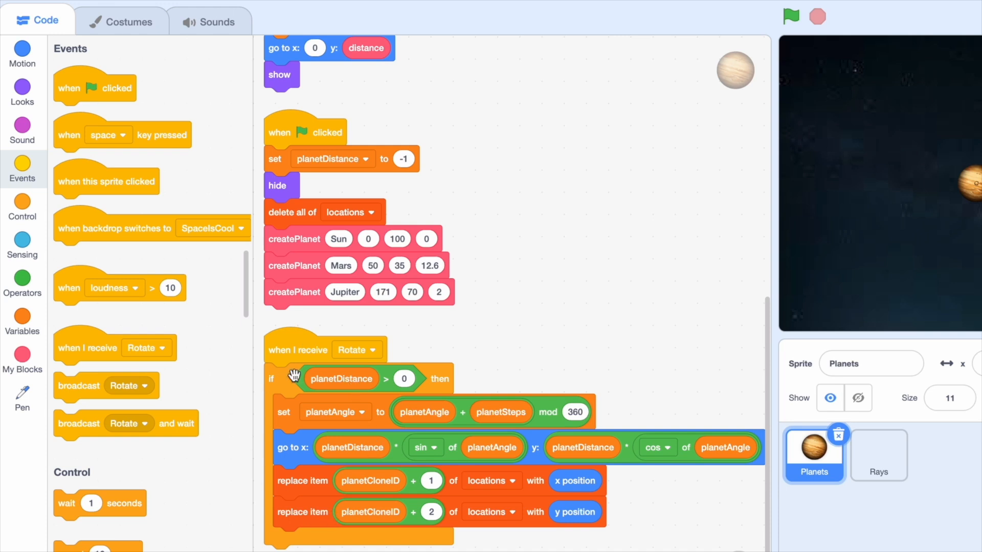
pyautogui.click(877, 454)
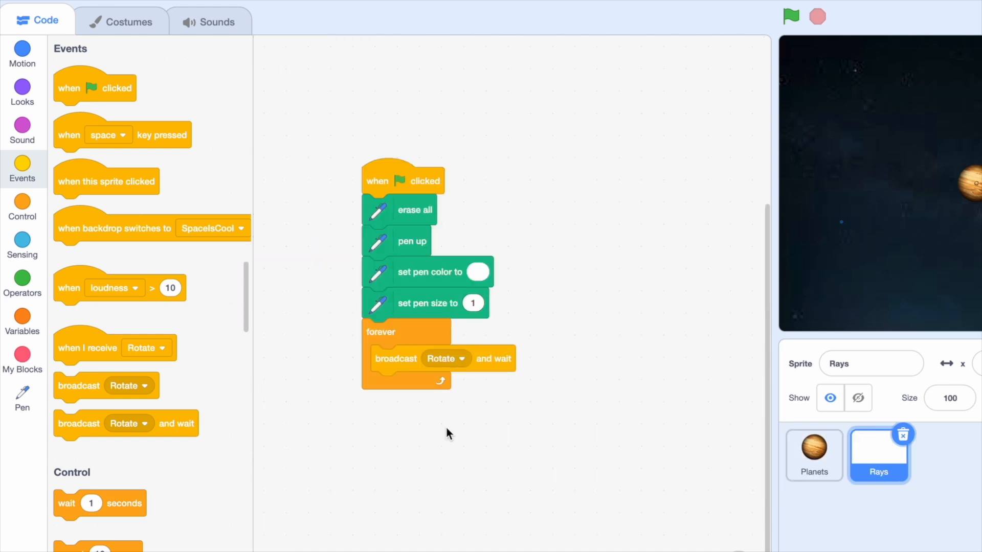
pyautogui.moveTo(277, 417)
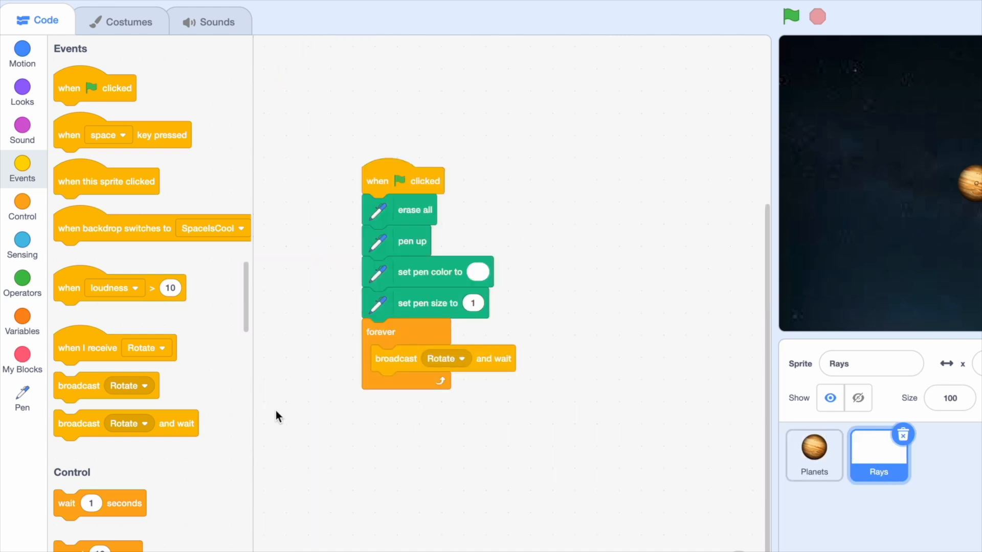
# Step: Add go to items 3 and 4 of locations plus pen down, then run full-screen
pyautogui.click(22, 55)
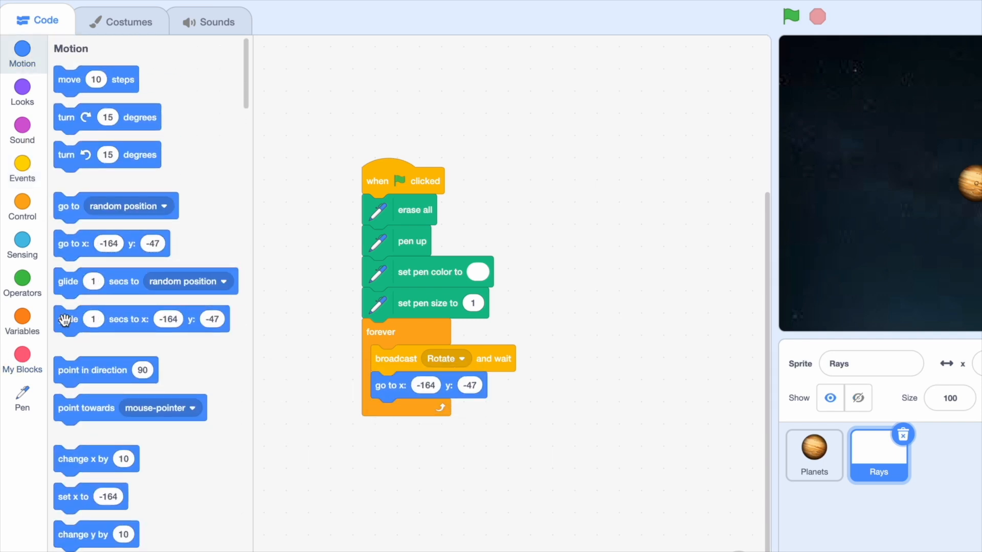
pyautogui.click(22, 318)
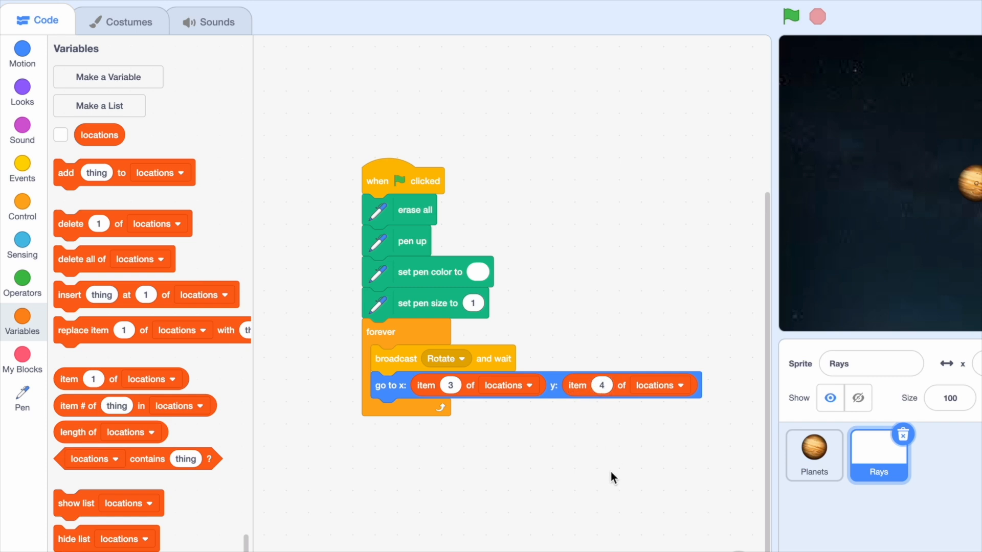
pyautogui.moveTo(549, 418)
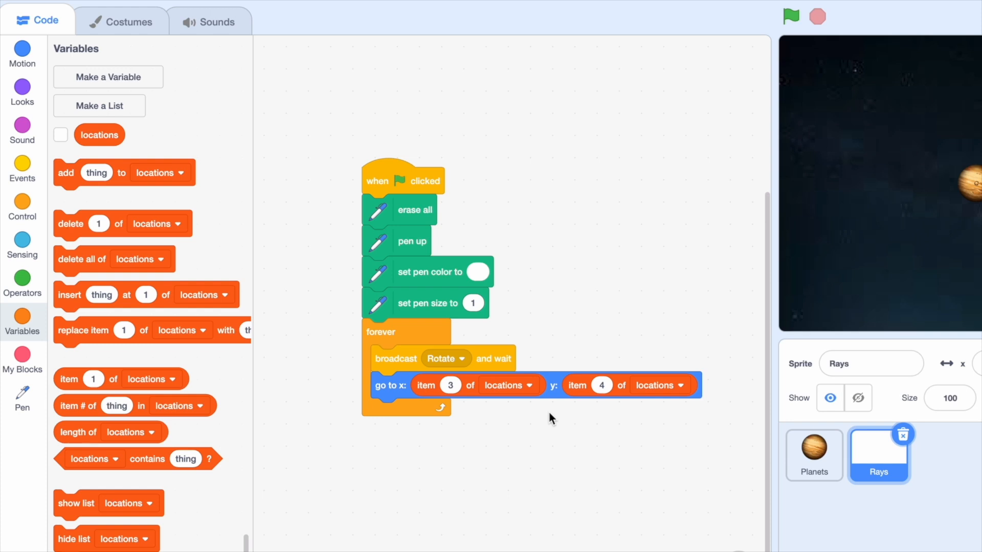
pyautogui.click(22, 391)
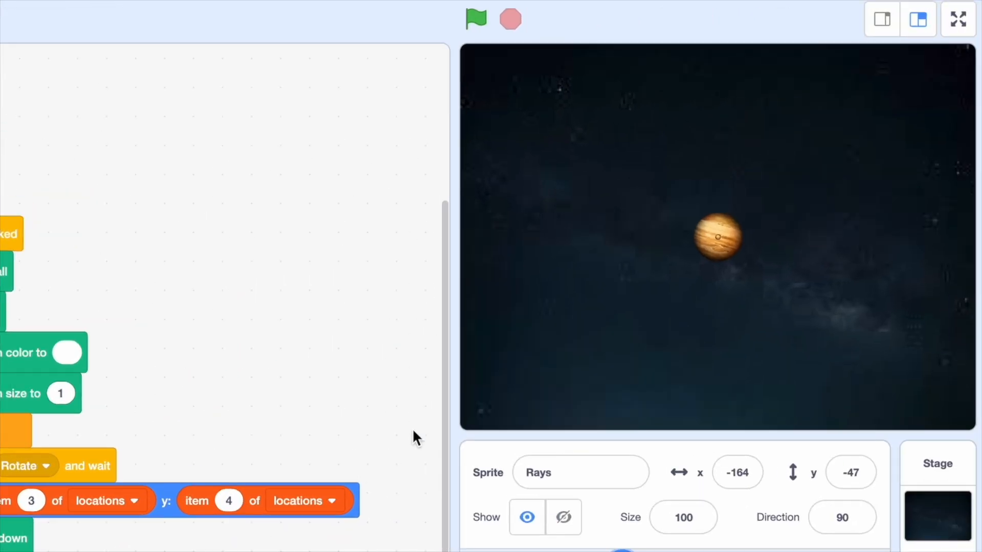
pyautogui.click(957, 19)
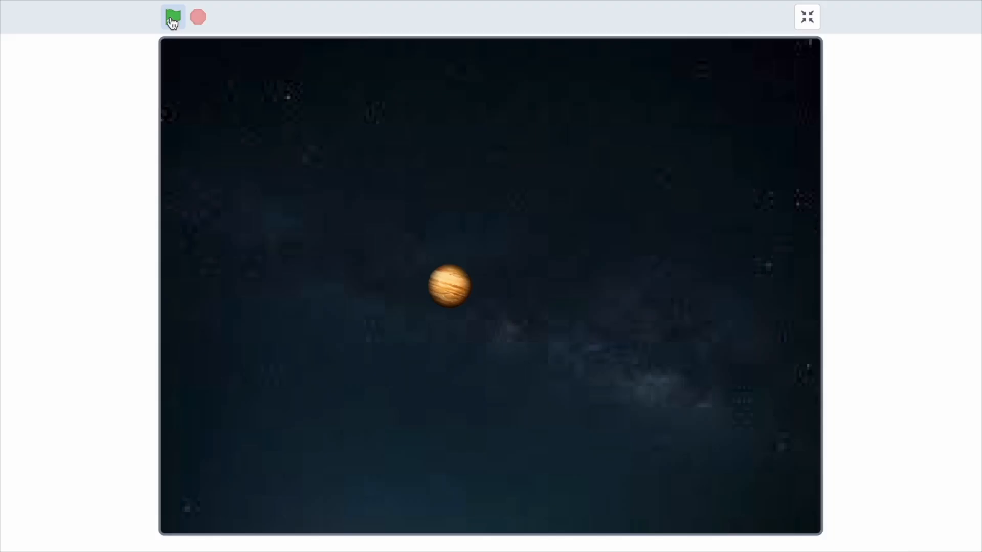
pyautogui.click(172, 16)
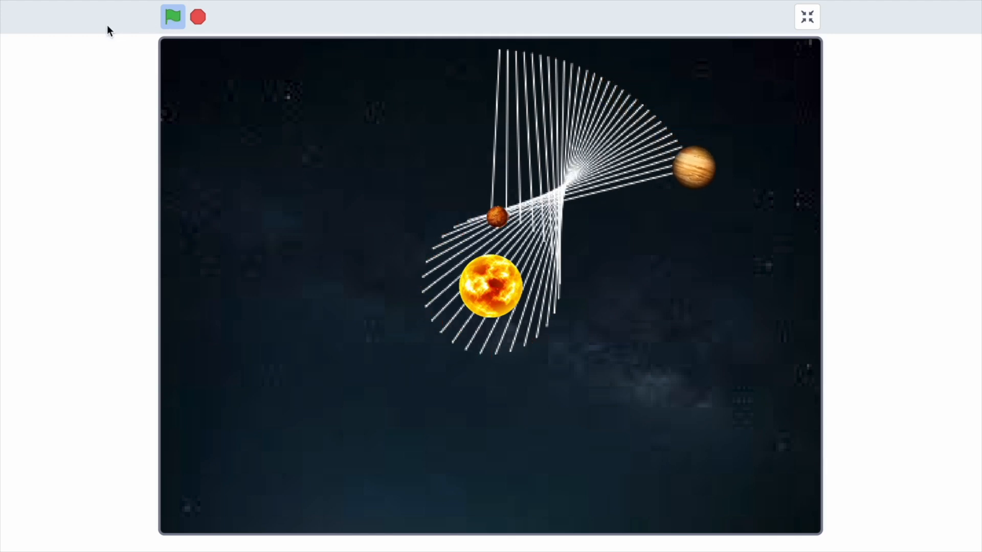